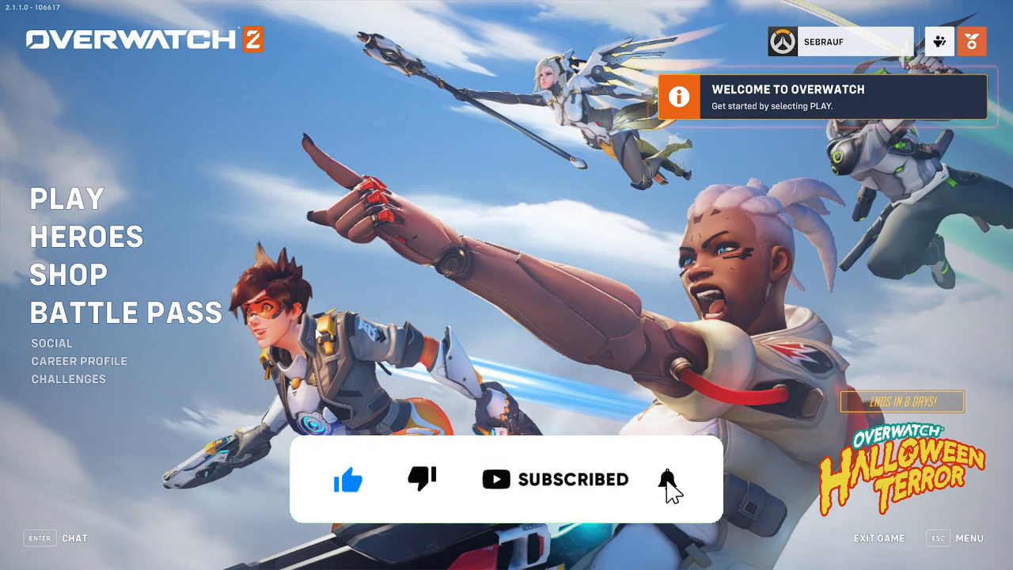
Step: Find Windows Defender Firewall via search 'defen' and reach its allowed apps list
left_click(668, 480)
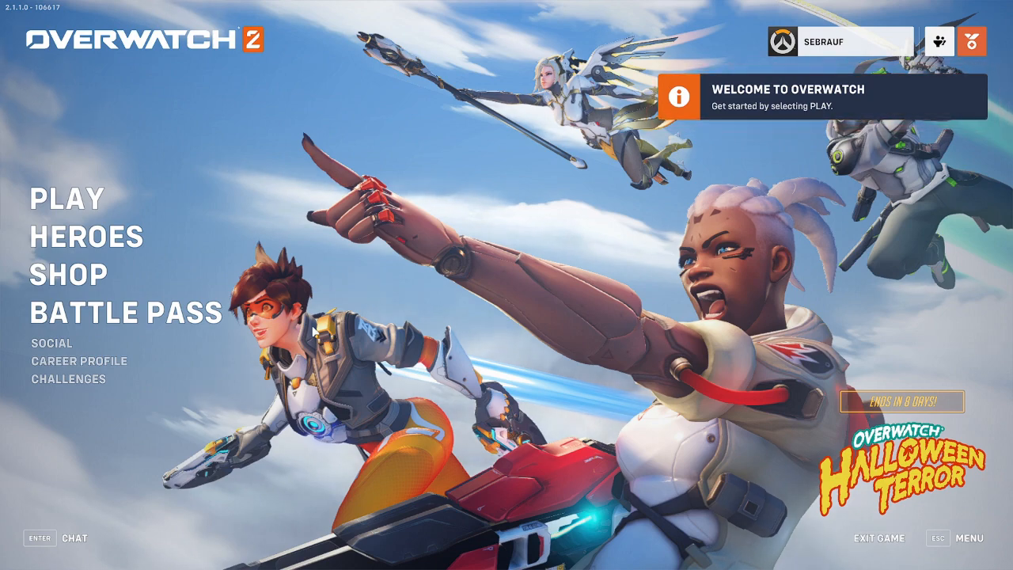
left_click(13, 555)
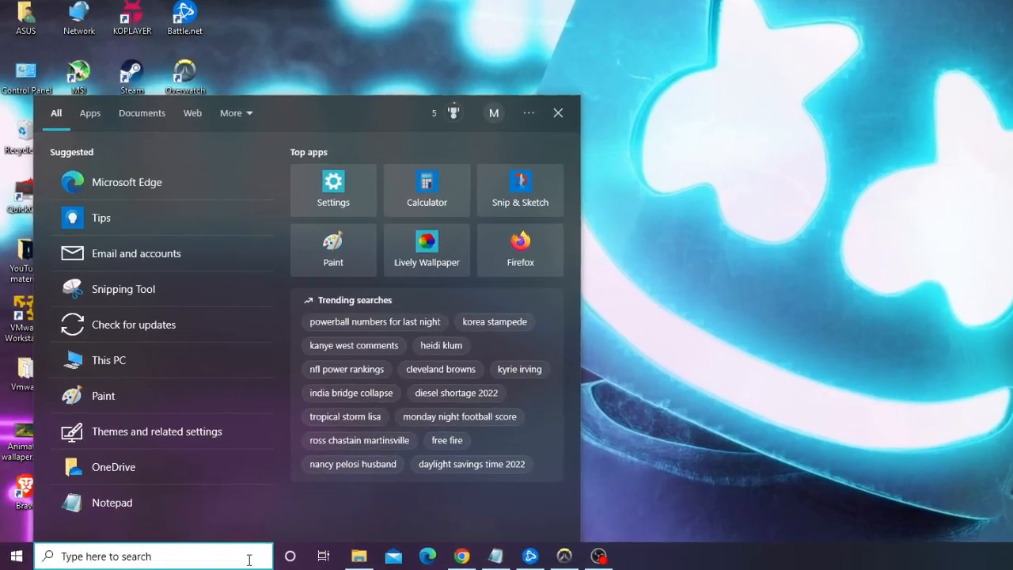
type("defen")
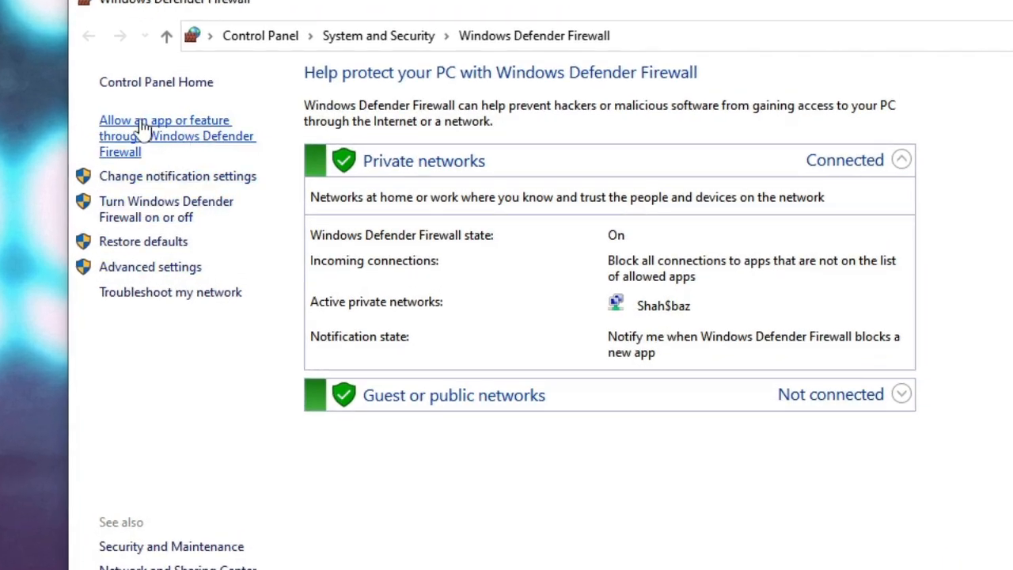
left_click(165, 120)
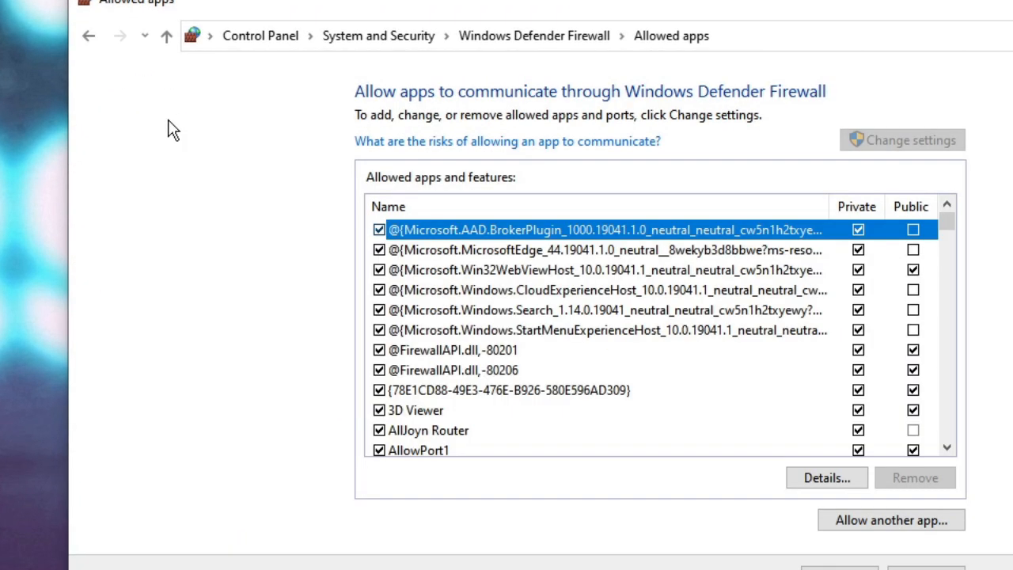
Step: Allow Overwatch Application on both private and public networks and confirm with OK
scroll("down", 3)
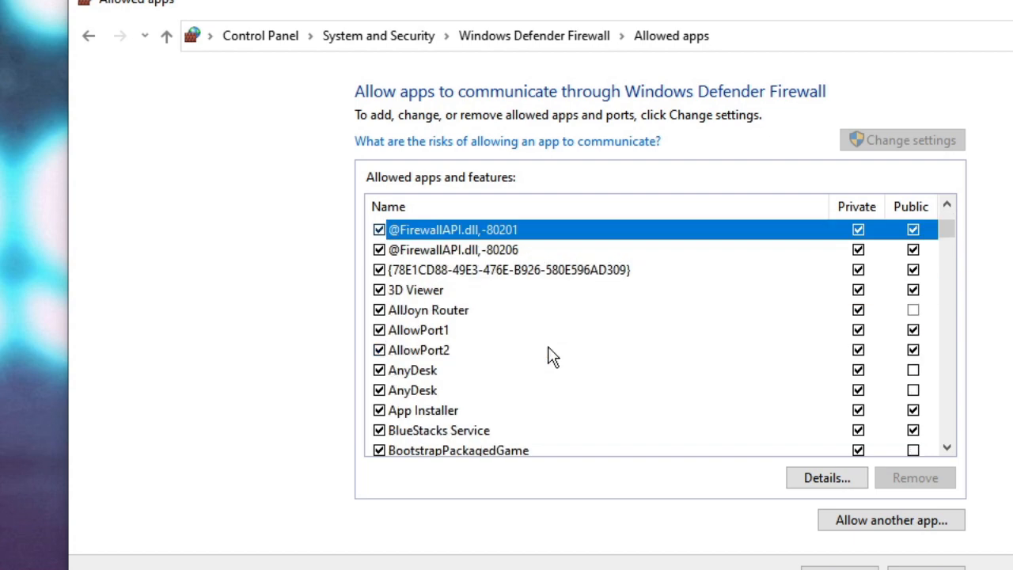
scroll("down", 3)
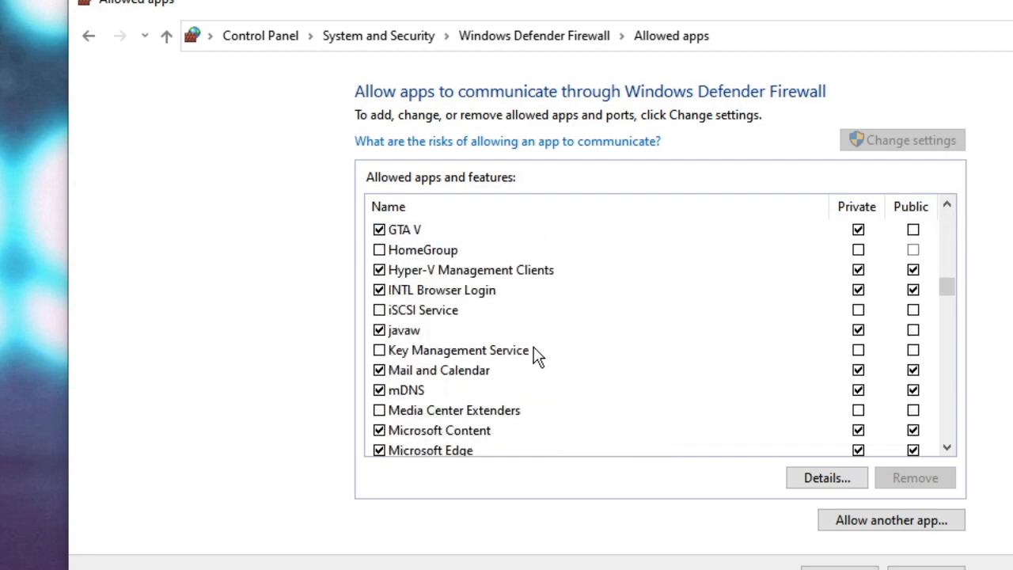
scroll("down", 3)
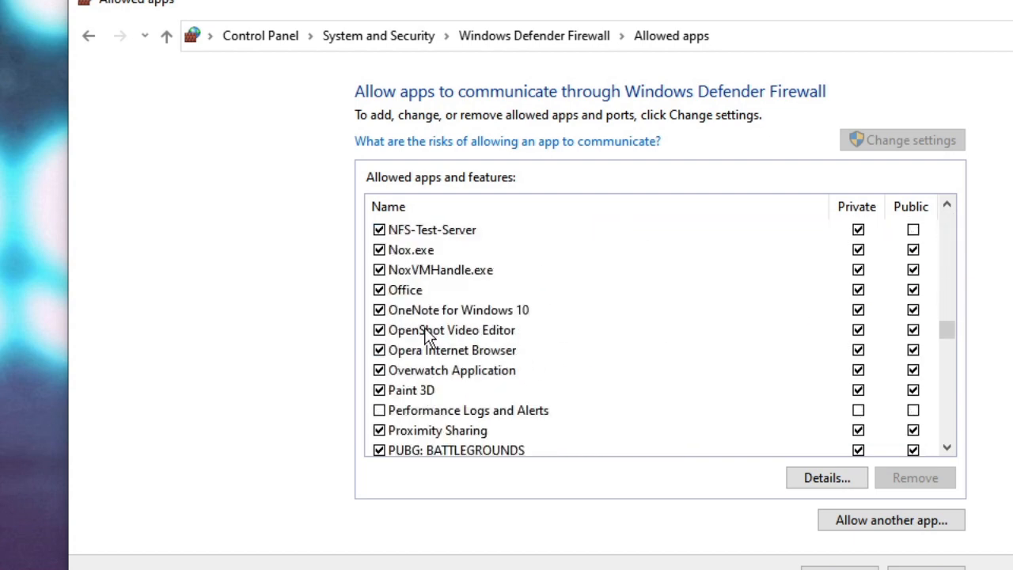
left_click(451, 331)
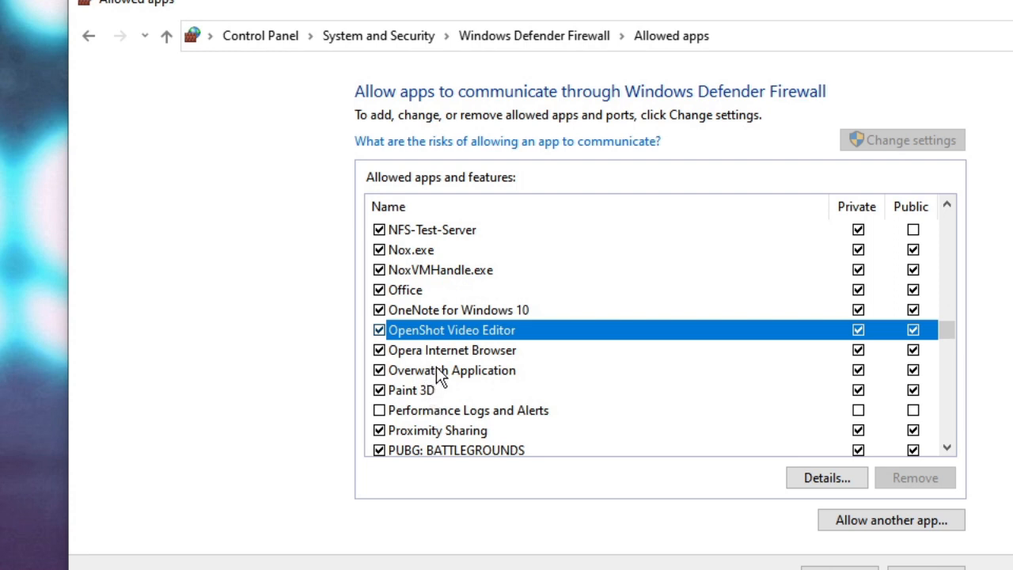
left_click(451, 371)
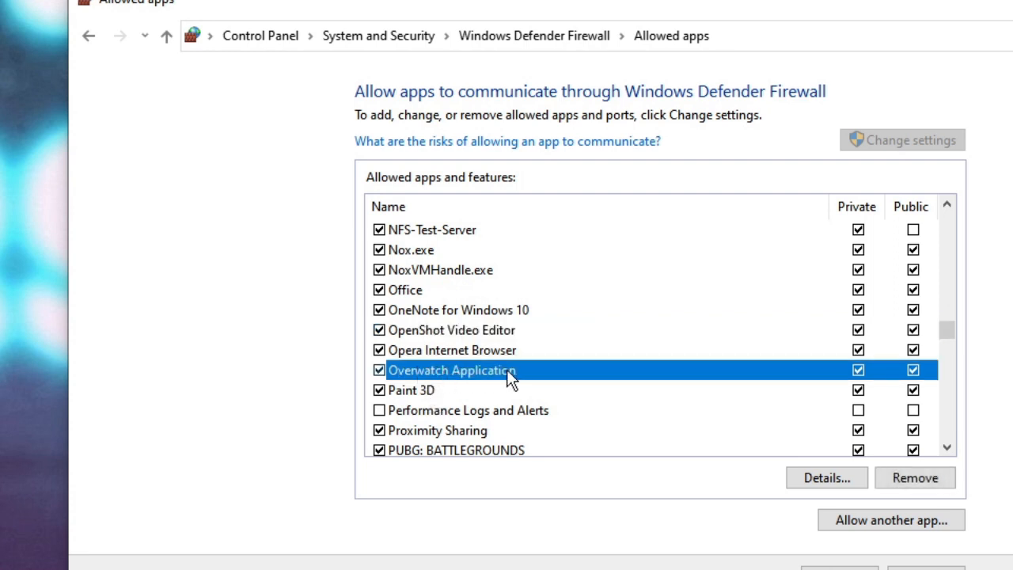
mouse_move(830, 374)
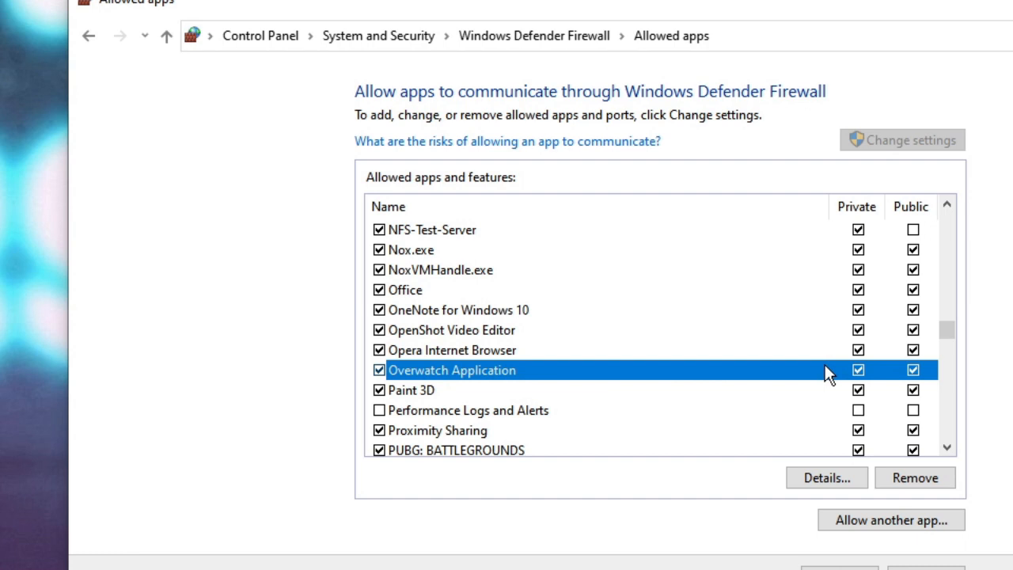
mouse_move(863, 237)
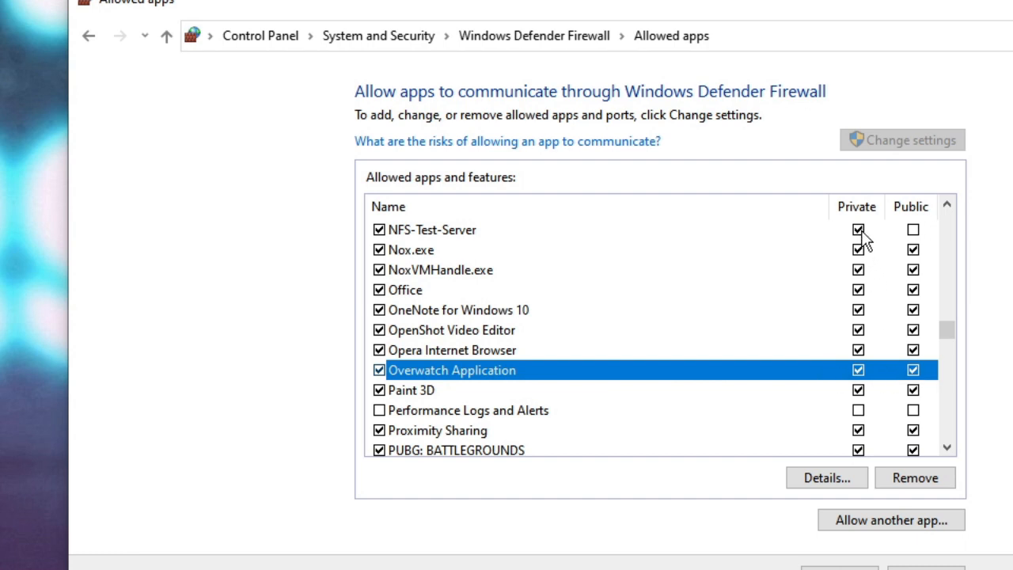
left_click(912, 371)
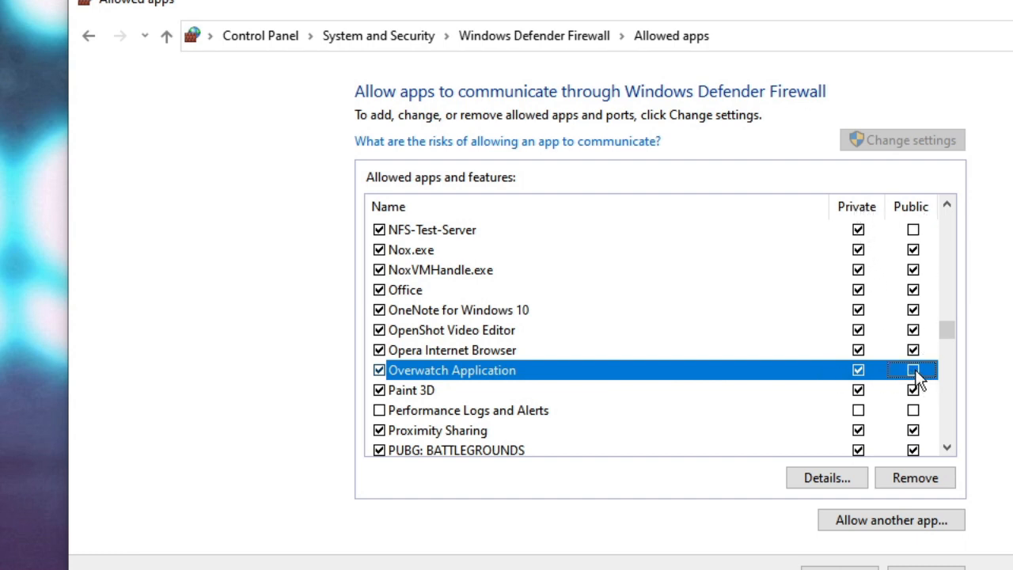
left_click(913, 371)
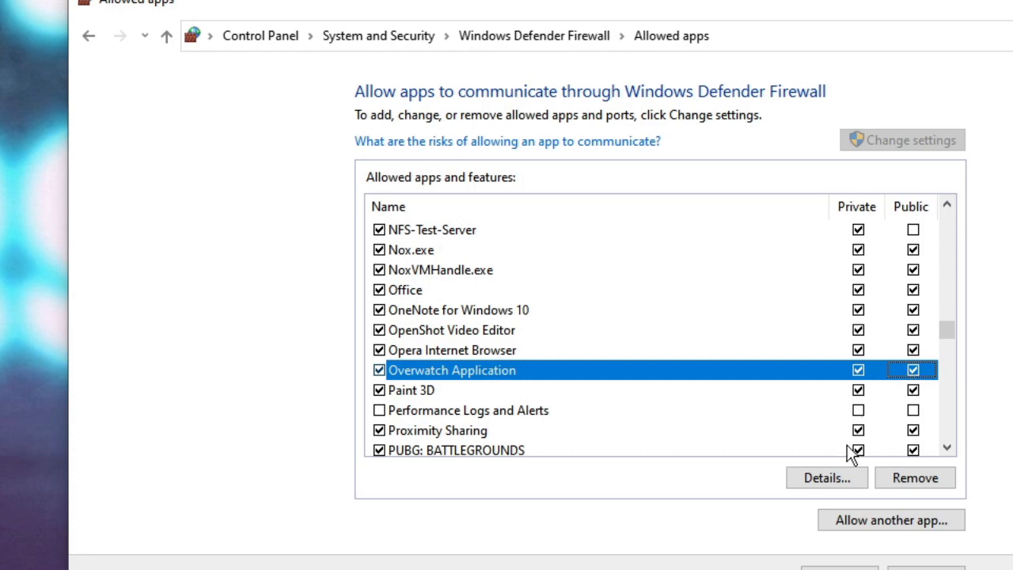
left_click(89, 35)
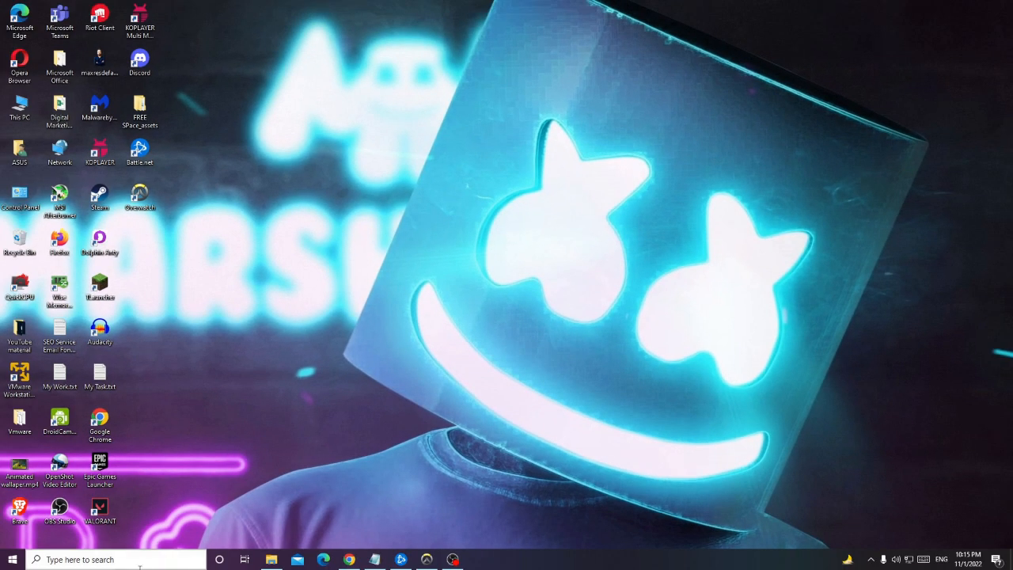
Step: Launch an administrator Command Prompt and enter the sfc /scannow system file scan
type("command Prompt")
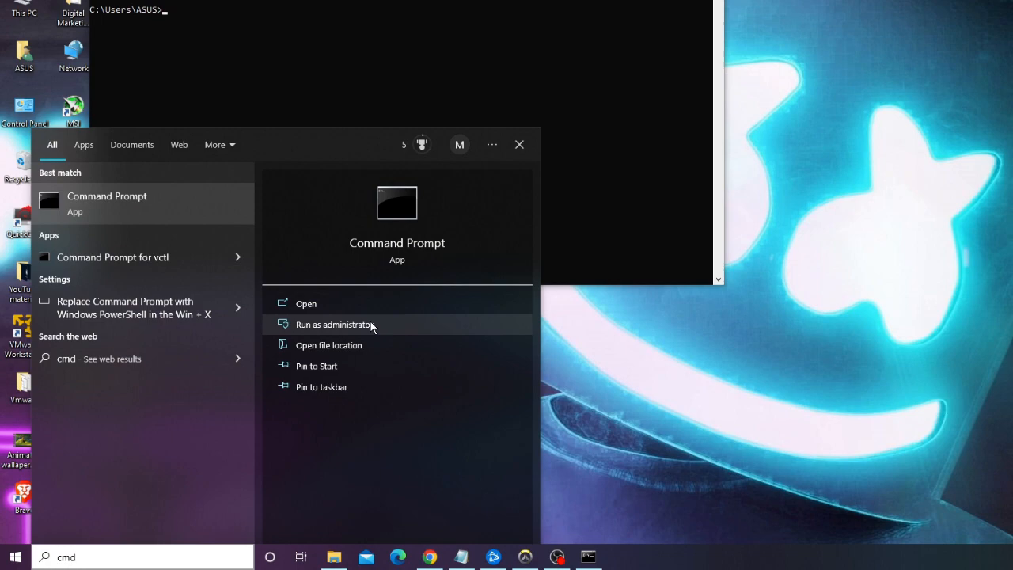
left_click(335, 325)
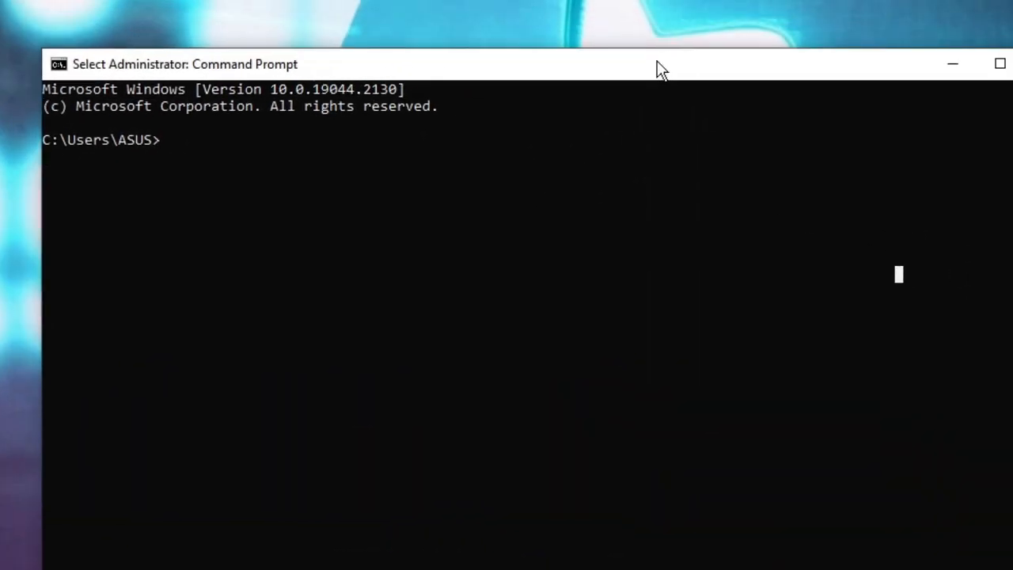
type("sfc")
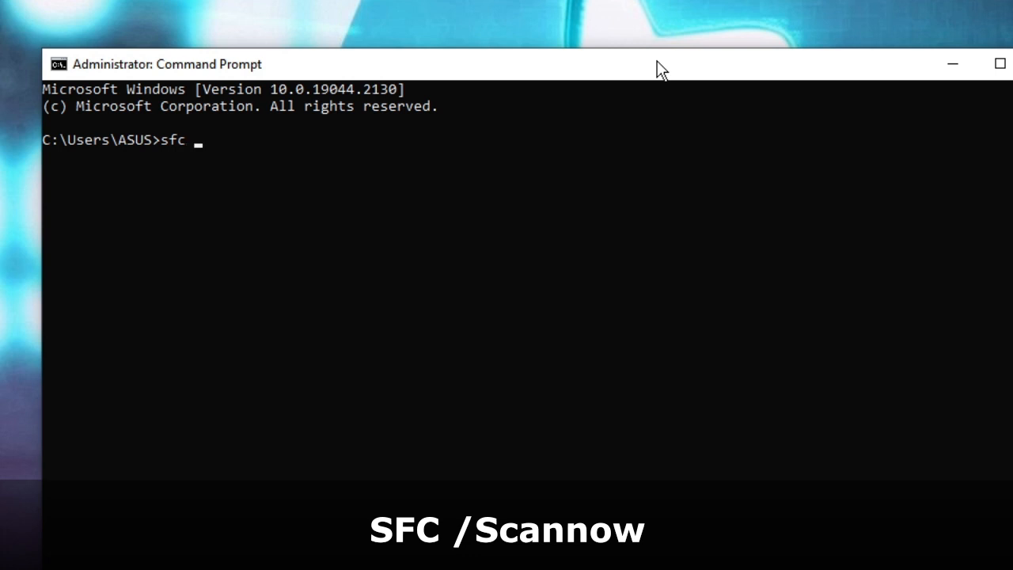
type("/sca")
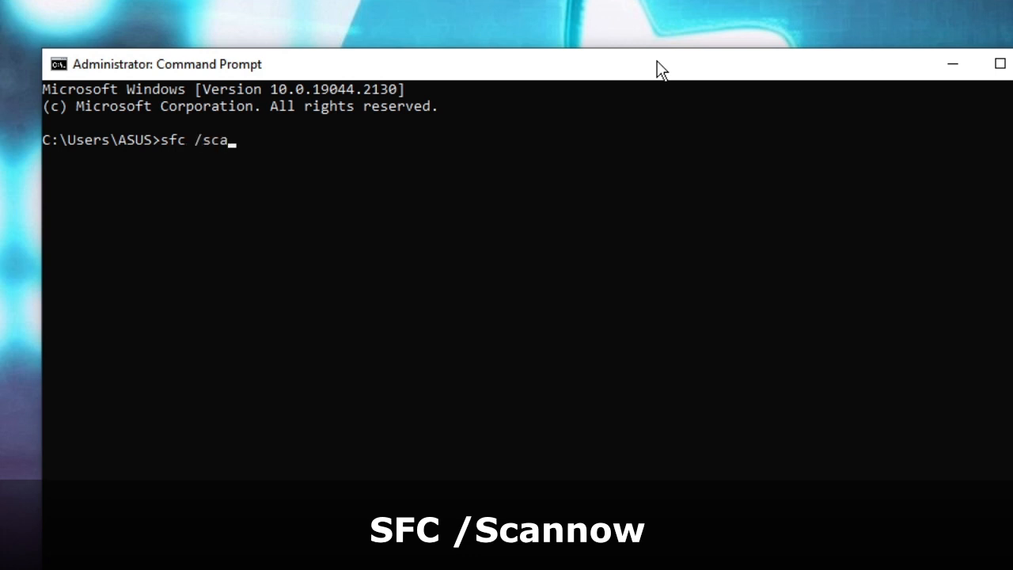
type("nno")
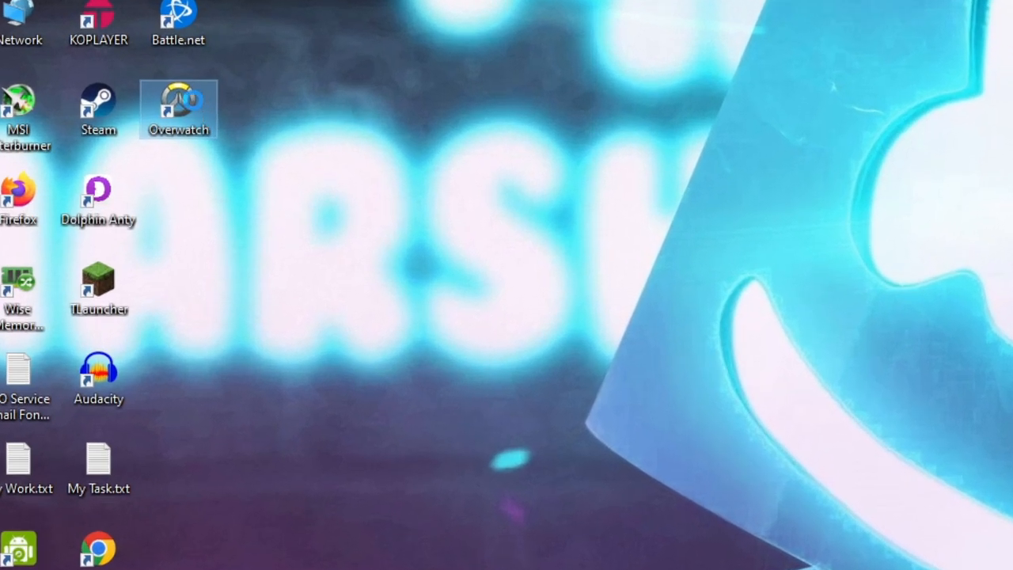
Step: In the Overwatch shortcut's Compatibility settings, disable fullscreen optimizations, run as administrator, and apply
right_click(178, 108)
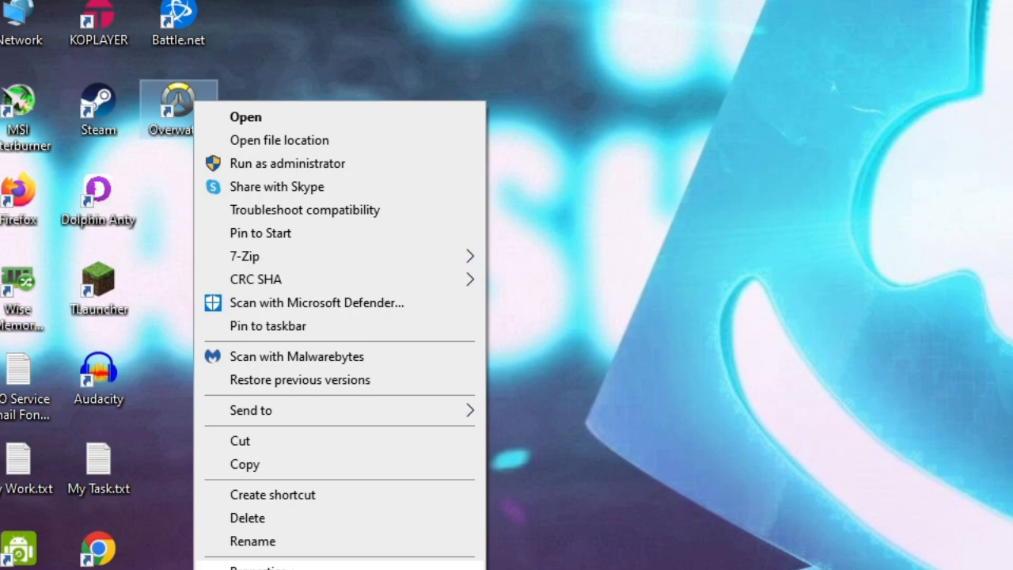
left_click(263, 567)
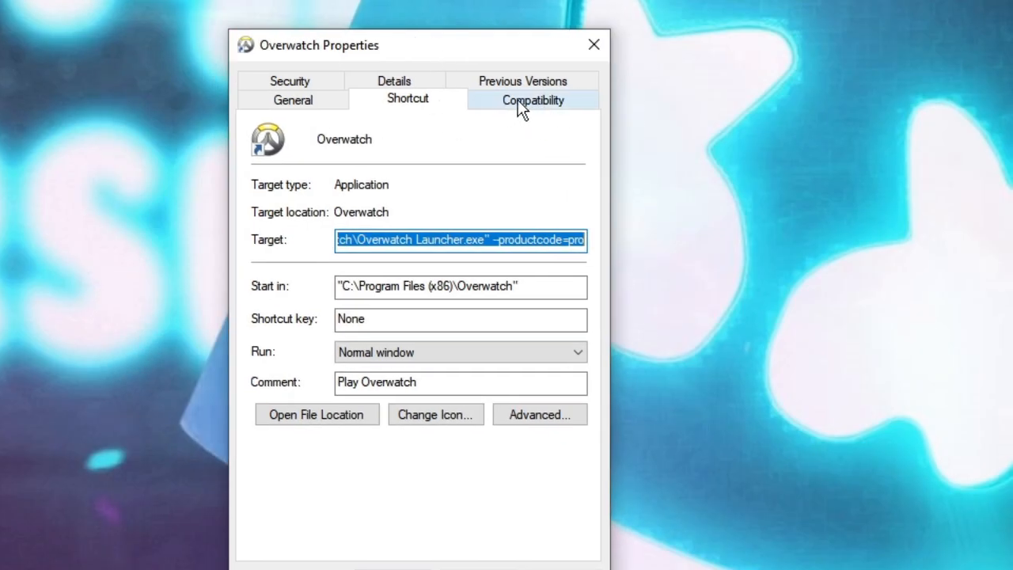
left_click(532, 98)
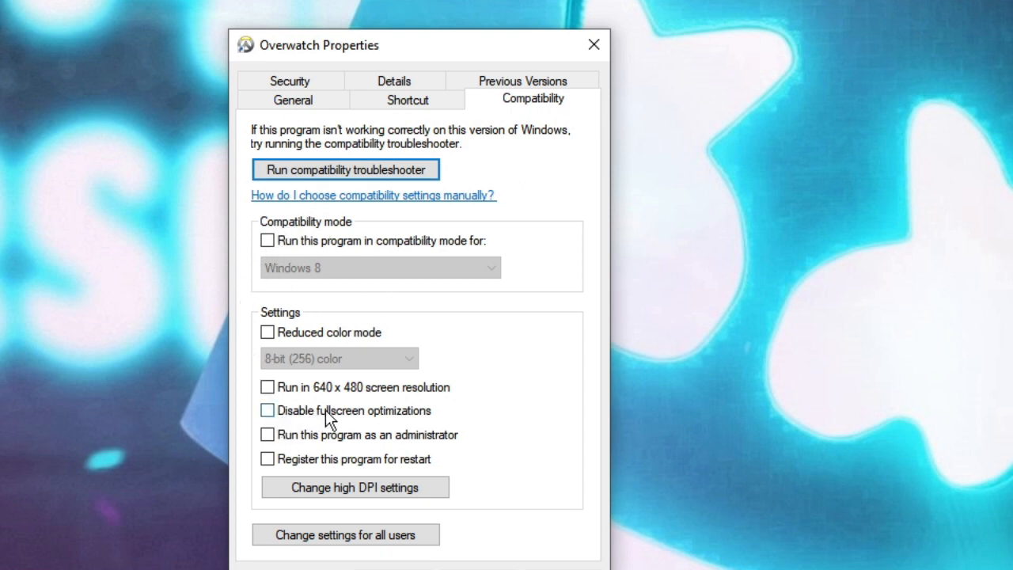
mouse_move(266, 415)
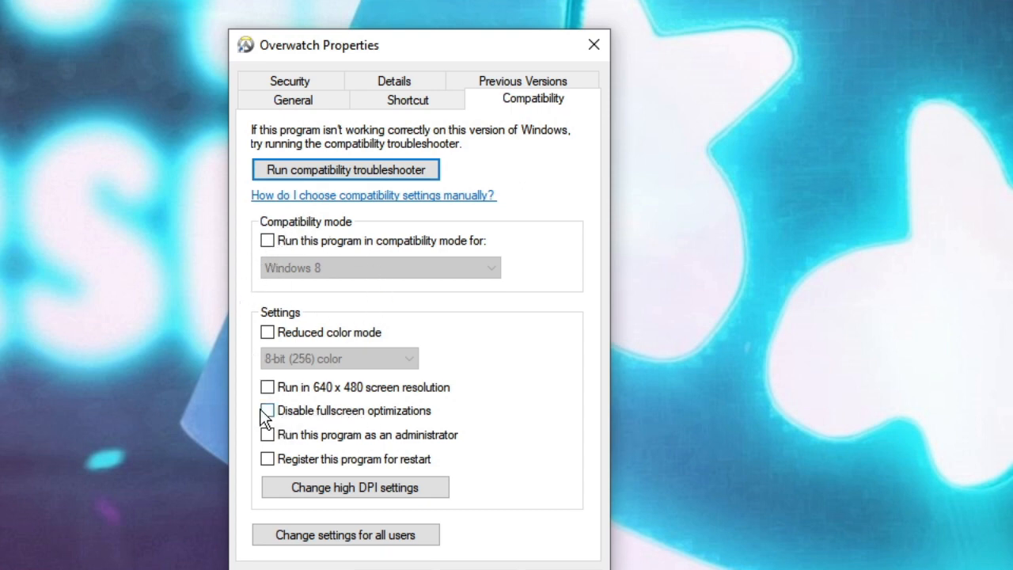
left_click(268, 410)
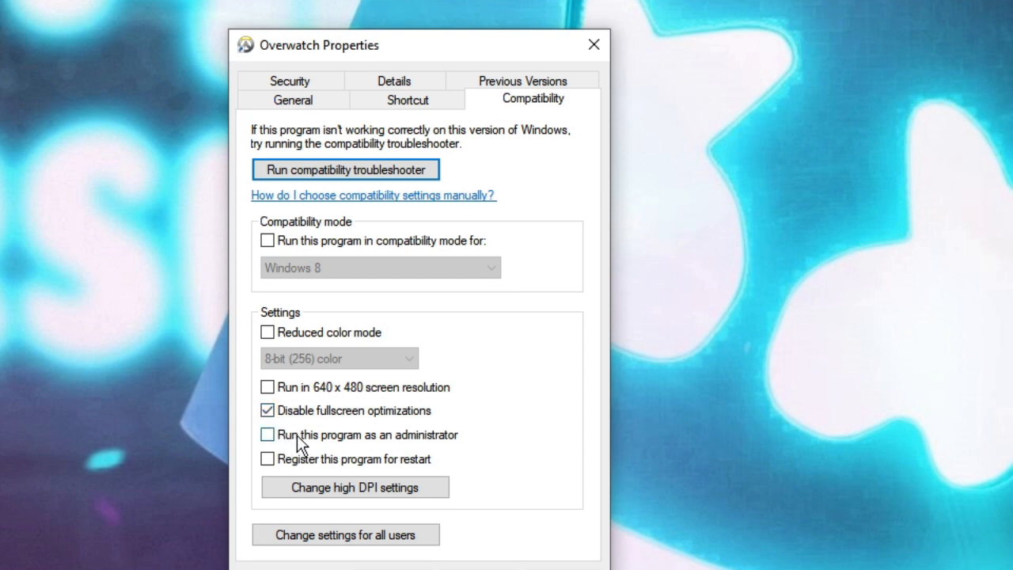
mouse_move(440, 446)
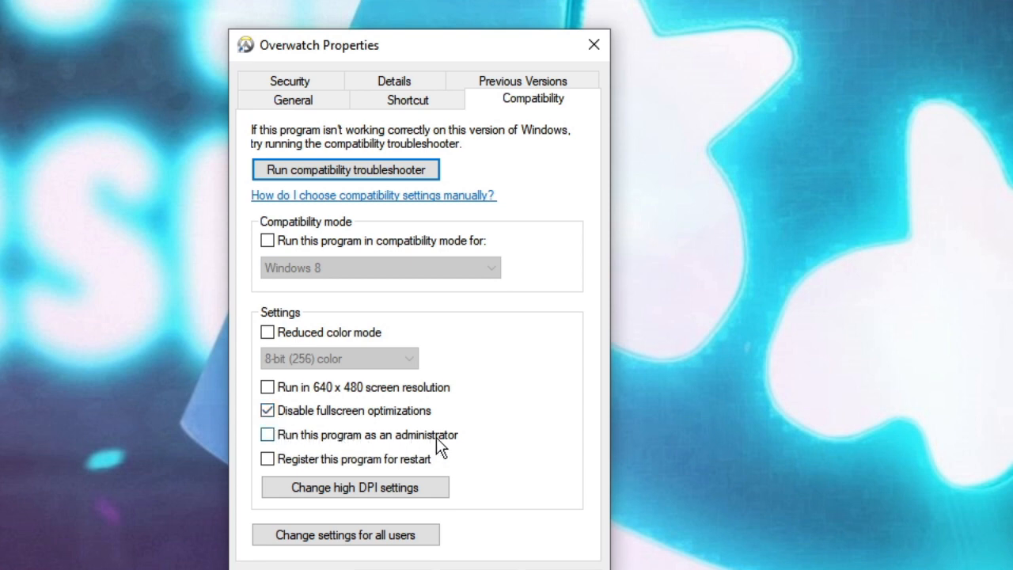
left_click(267, 434)
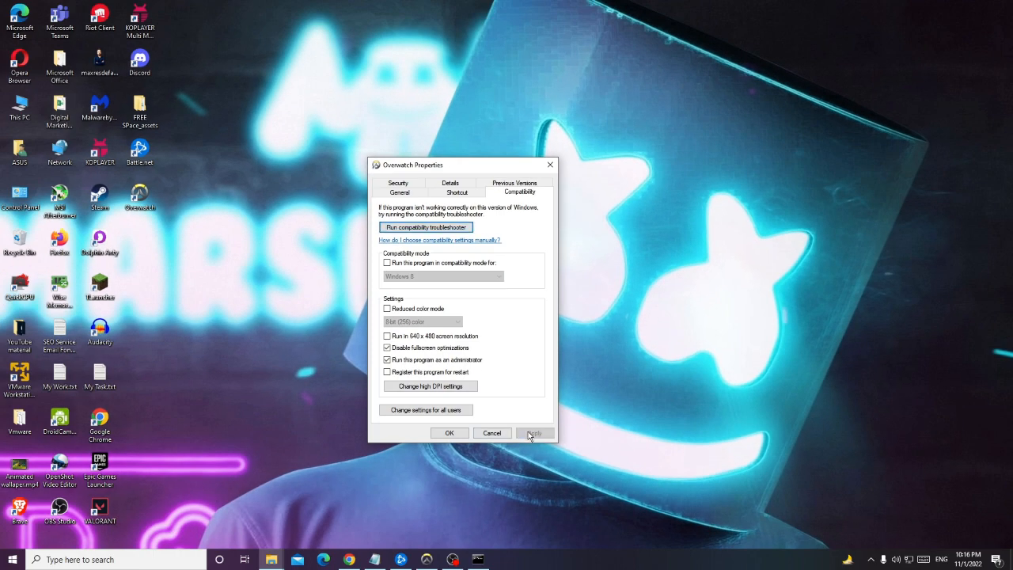
left_click(449, 434)
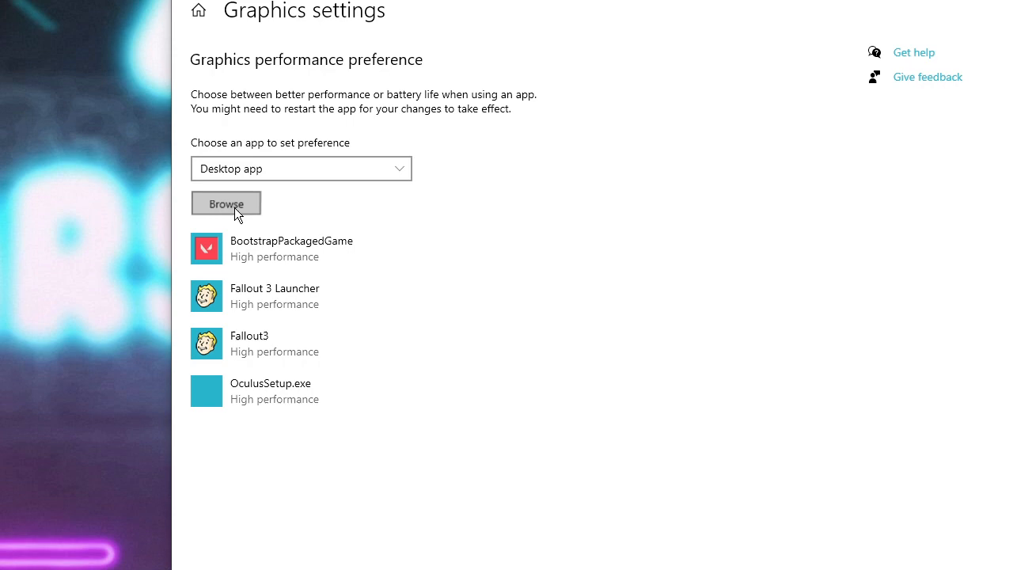
Step: Add Overwatch Launcher.exe from C:\Program Files (x86)\Overwatch to the graphics performance list
left_click(226, 203)
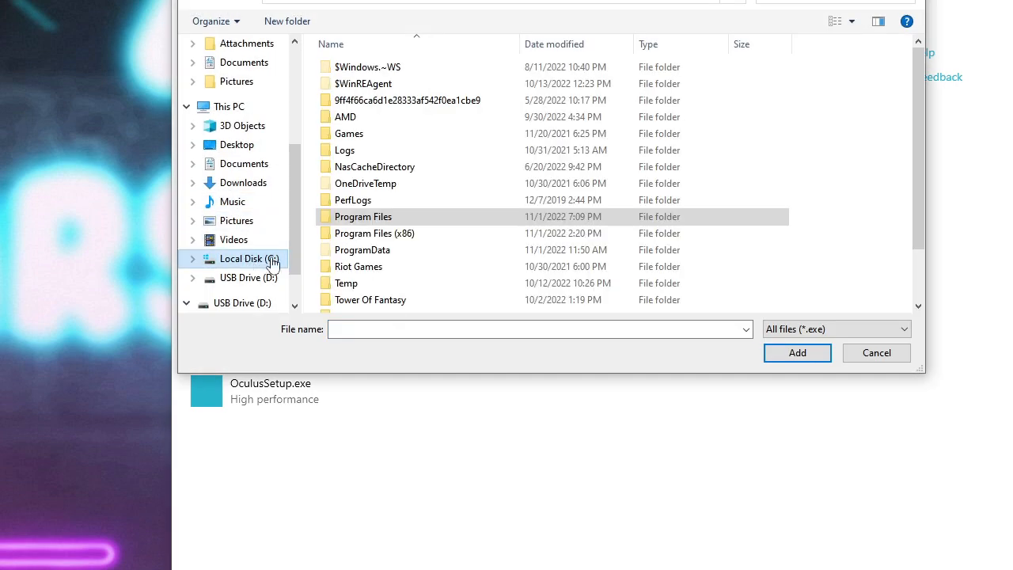
left_click(362, 250)
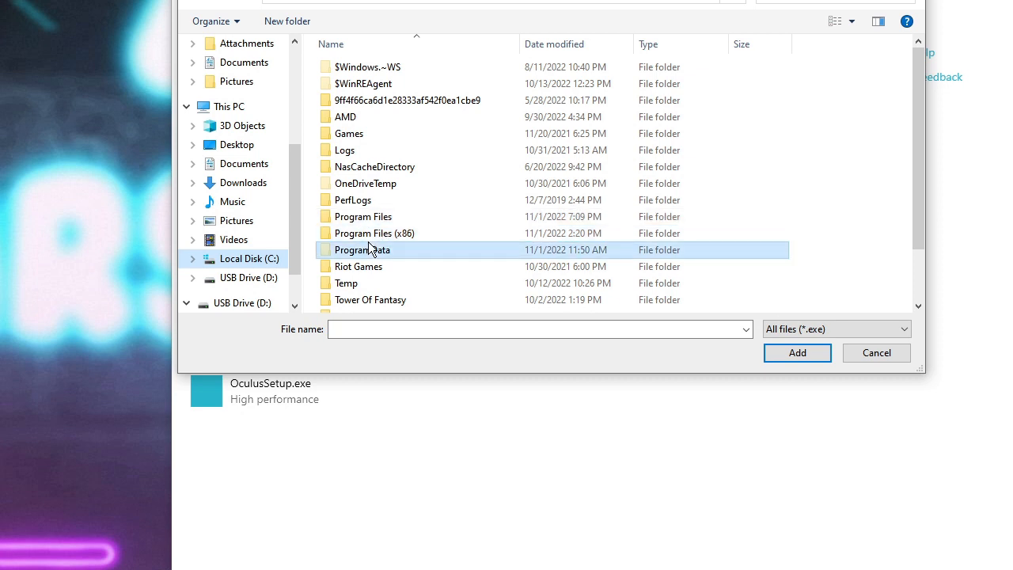
left_click(374, 233)
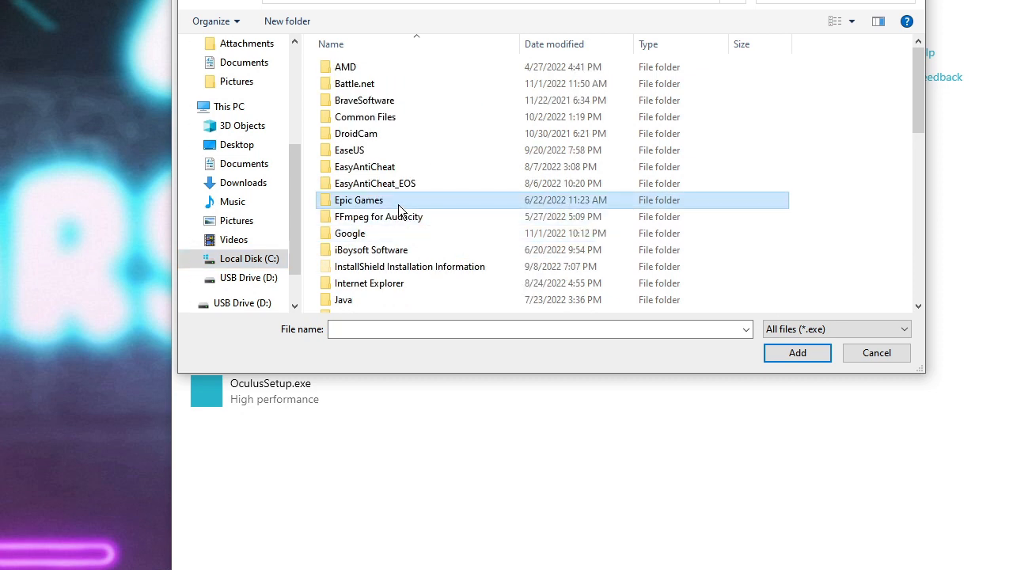
scroll("down", 3)
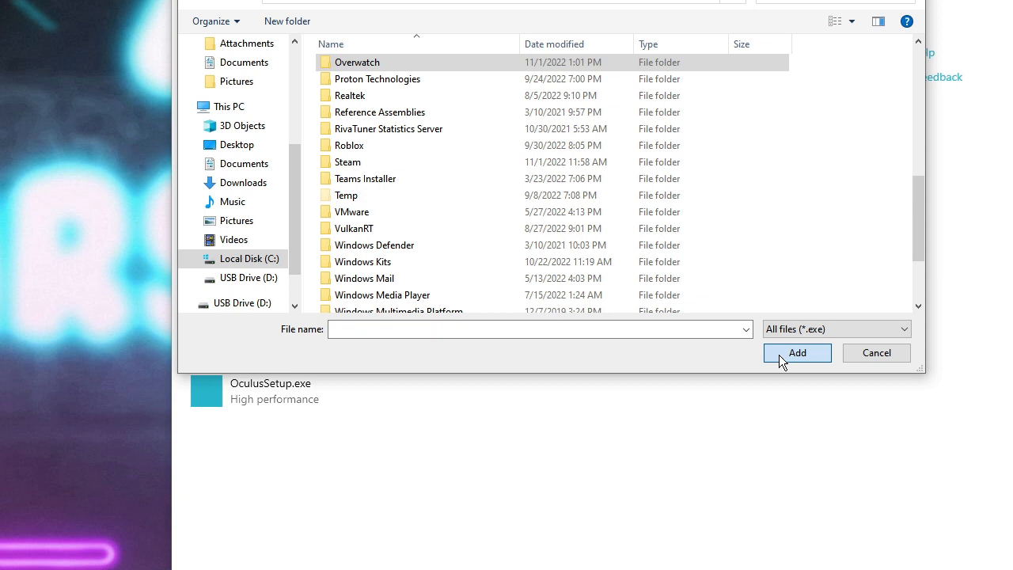
double_click(358, 62)
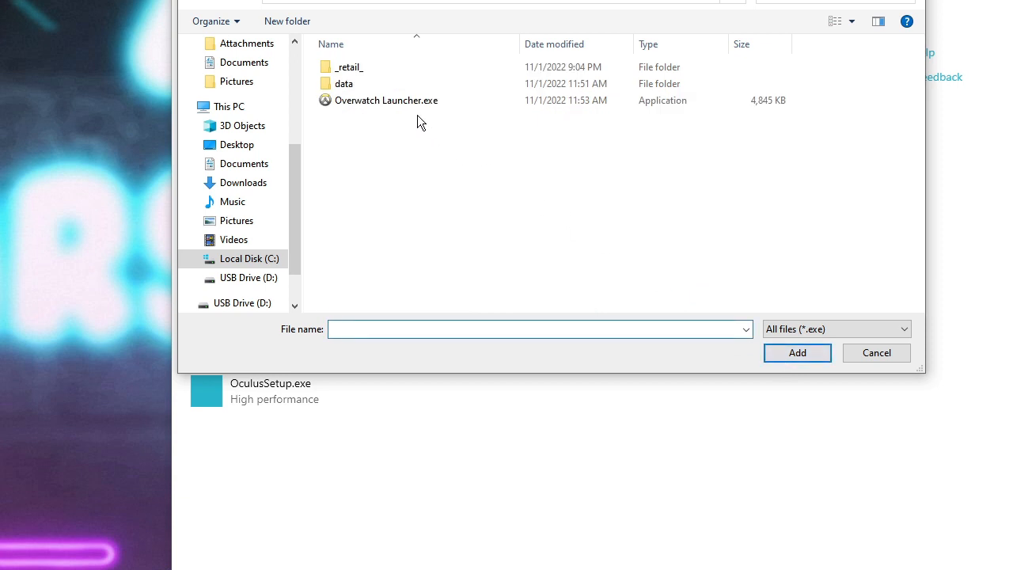
left_click(387, 100)
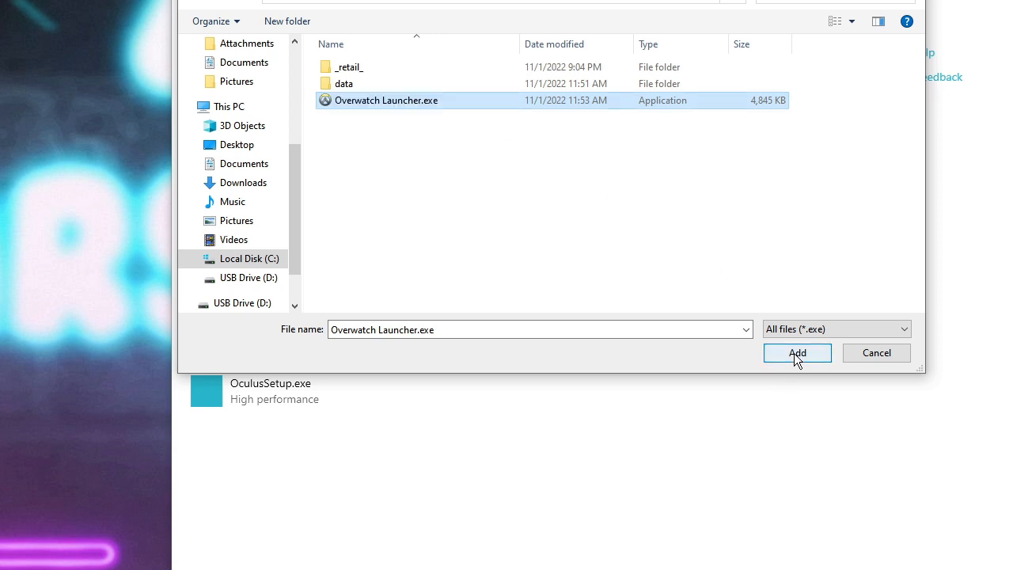
left_click(797, 352)
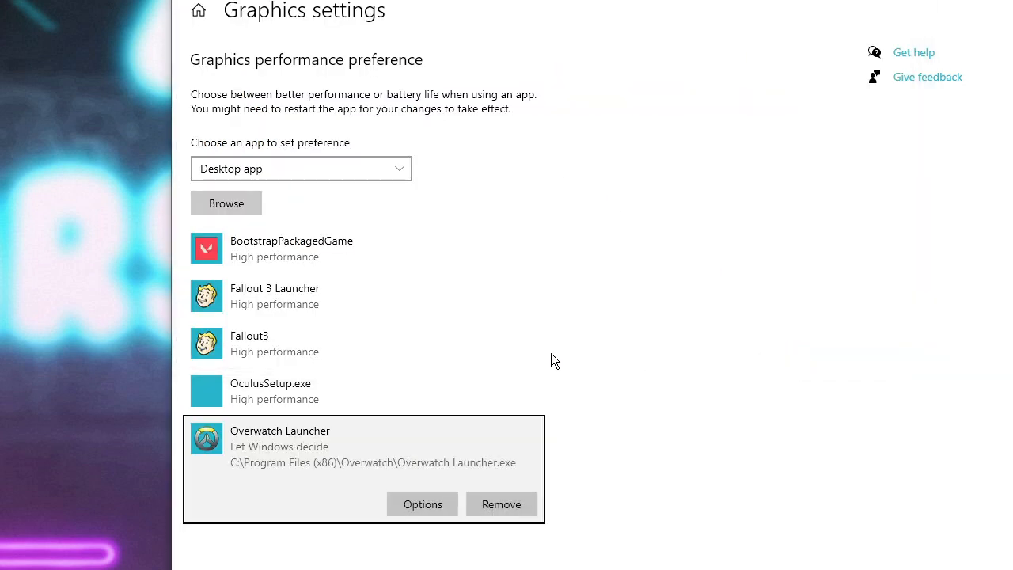
mouse_move(300, 452)
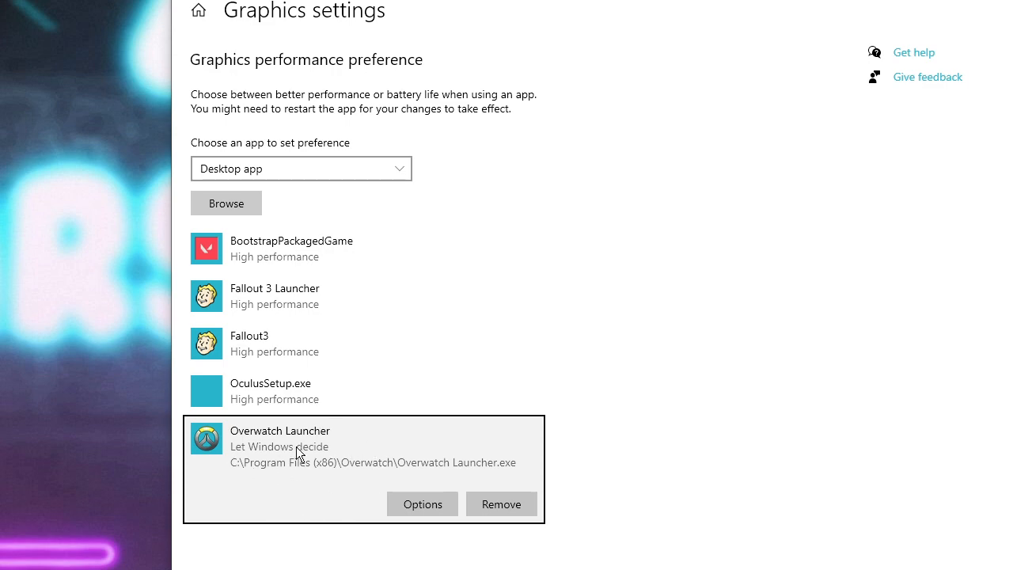
mouse_move(345, 244)
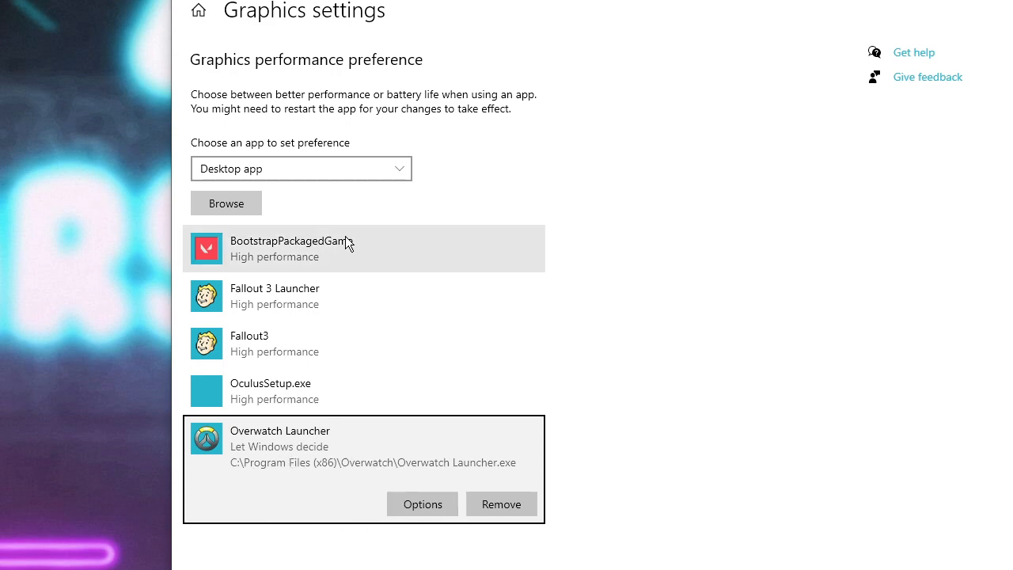
Step: Browse Program Files for another program, then cancel without adding anything
left_click(224, 203)
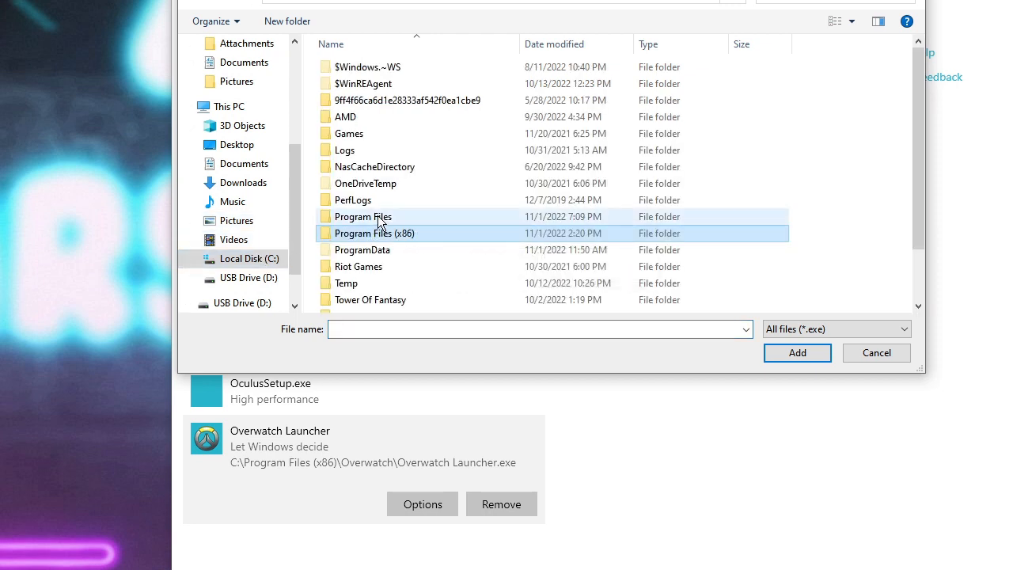
left_click(362, 216)
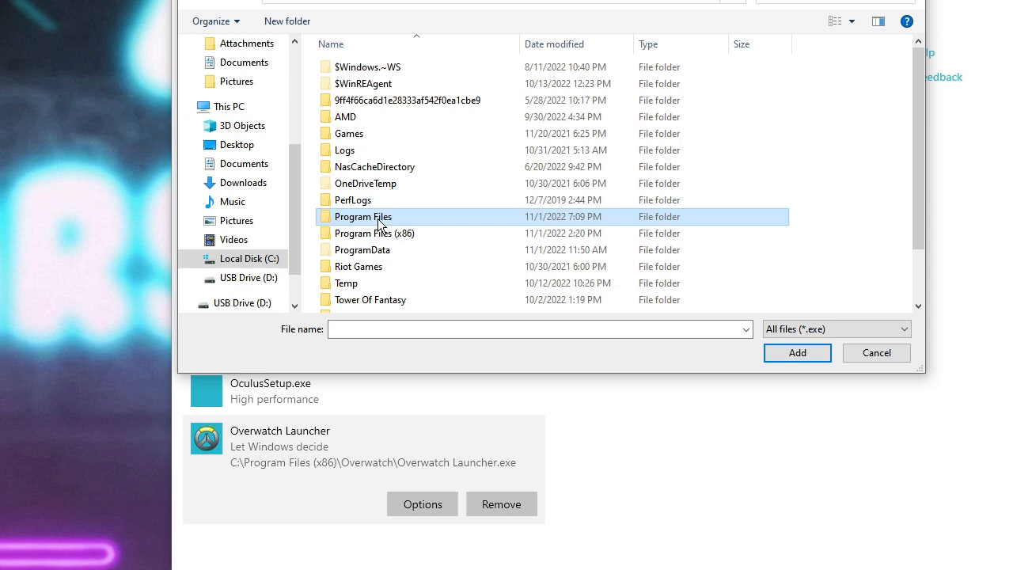
left_click(877, 352)
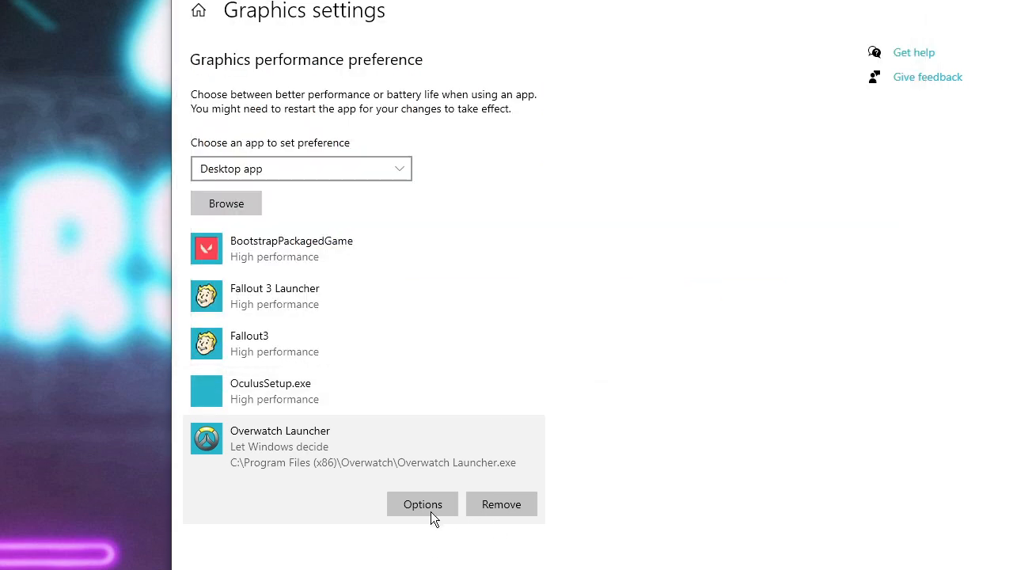
Step: Set Overwatch Launcher's graphics preference to High performance and save it
left_click(422, 504)
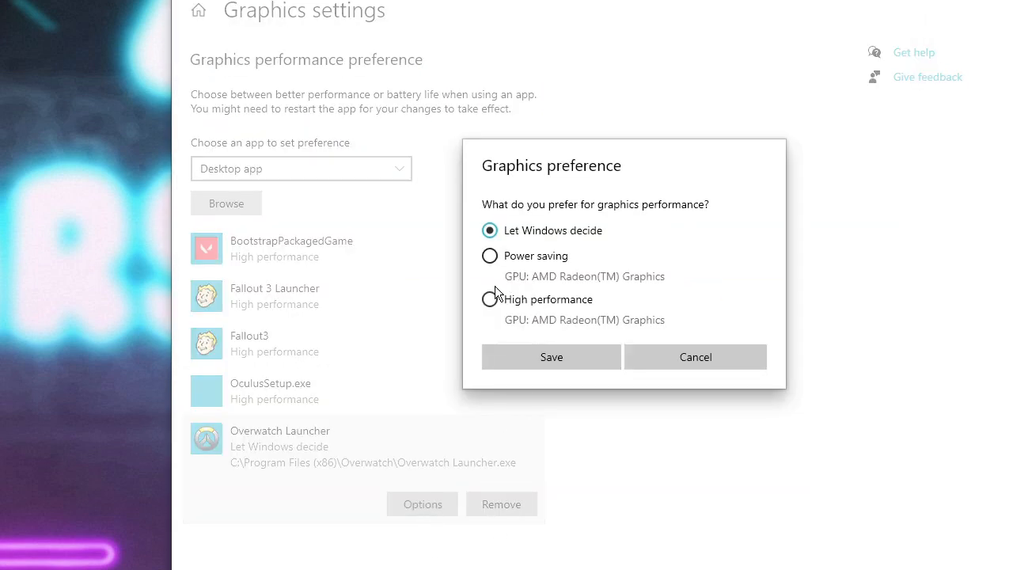
left_click(489, 300)
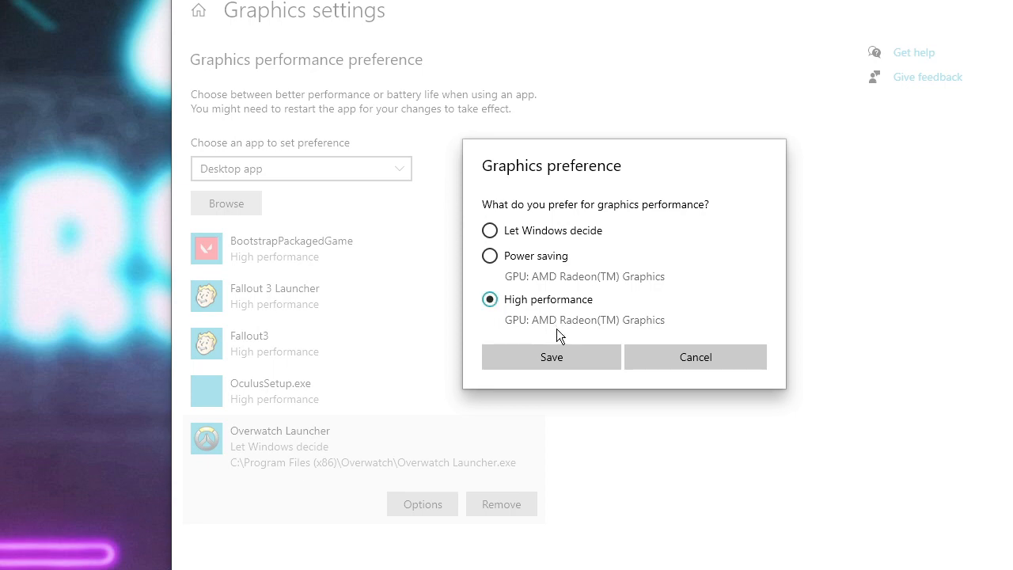
left_click(551, 357)
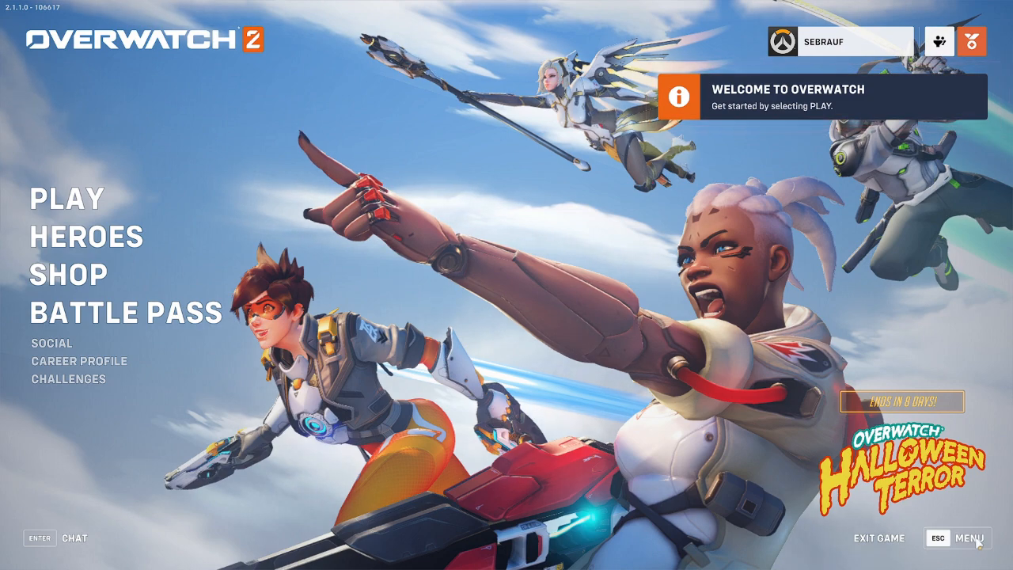
Step: From Overwatch 2's menu options, set the video Display Mode to Fullscreen
left_click(980, 538)
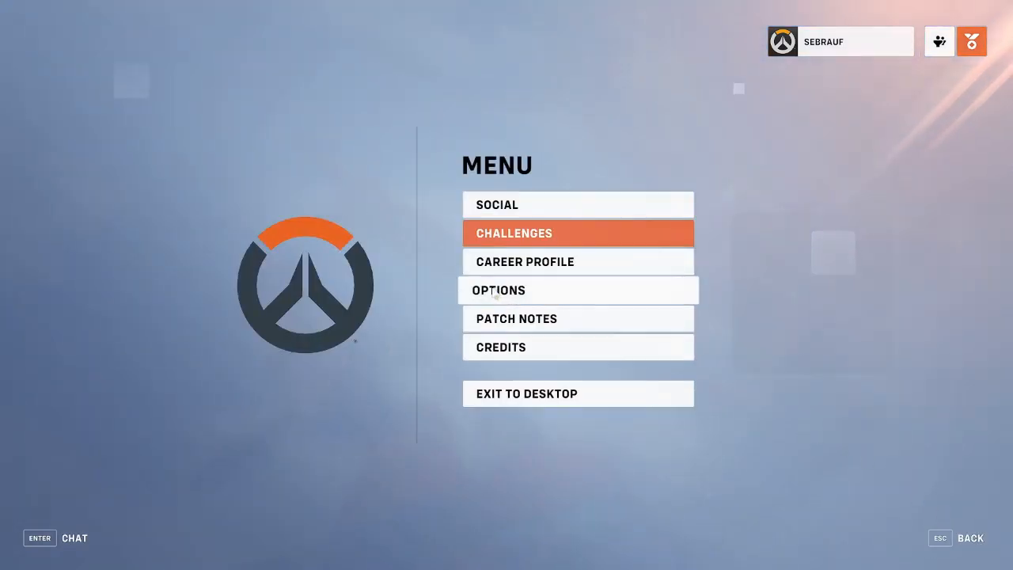
left_click(499, 290)
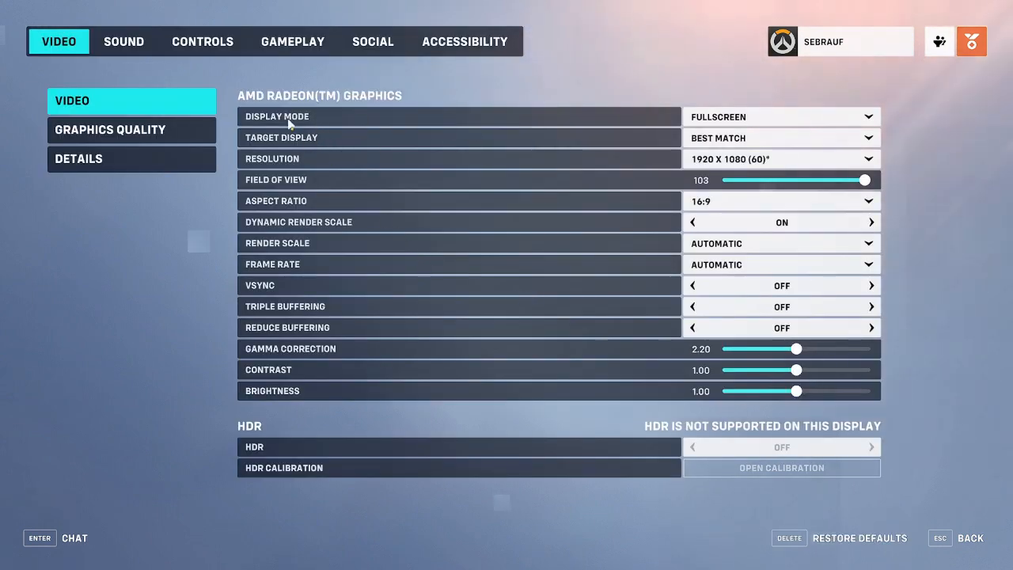
left_click(782, 117)
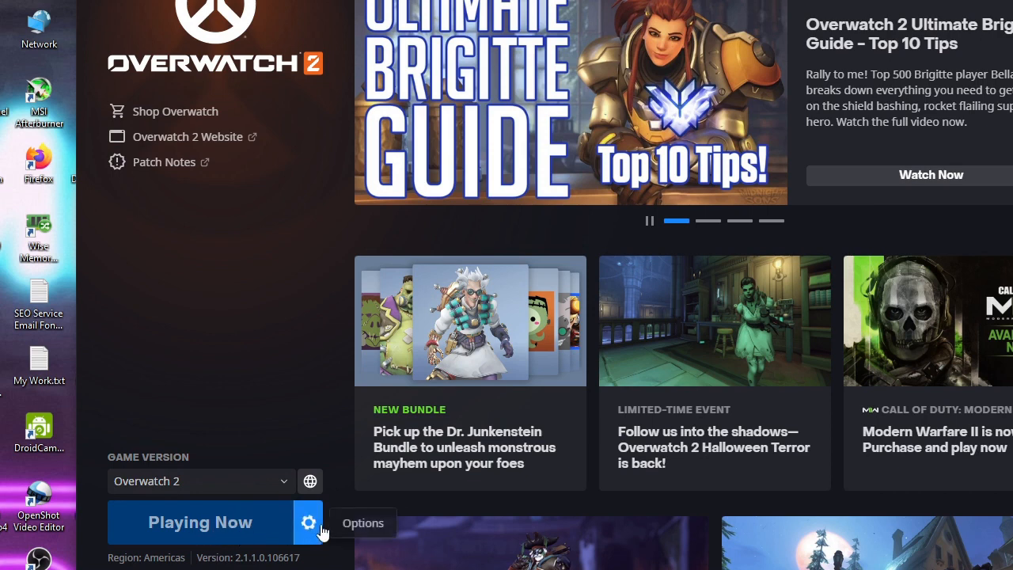
Step: Enable Additional command line arguments in Battle.net's Overwatch 2 game settings
left_click(309, 523)
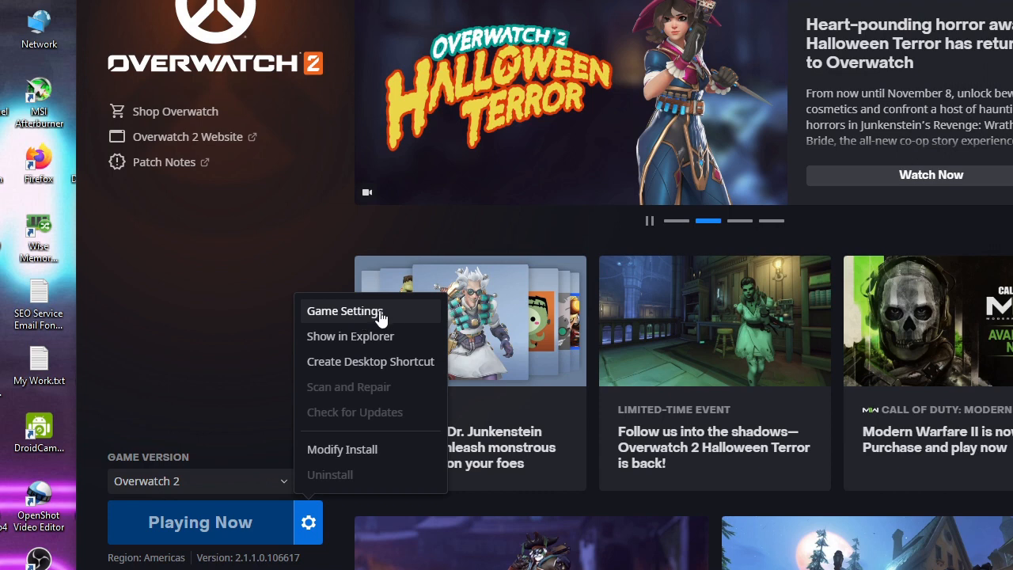
left_click(344, 310)
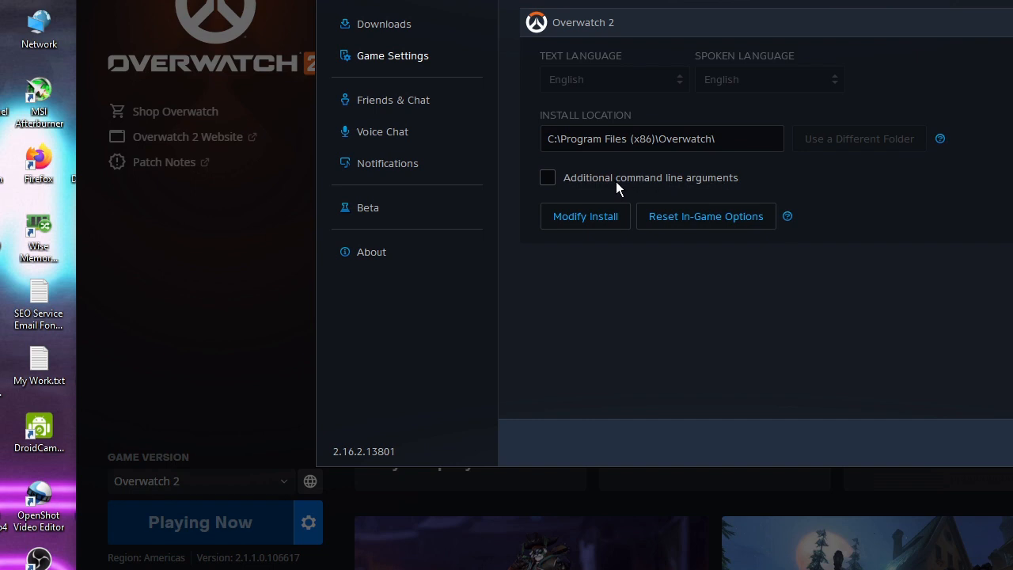
left_click(548, 177)
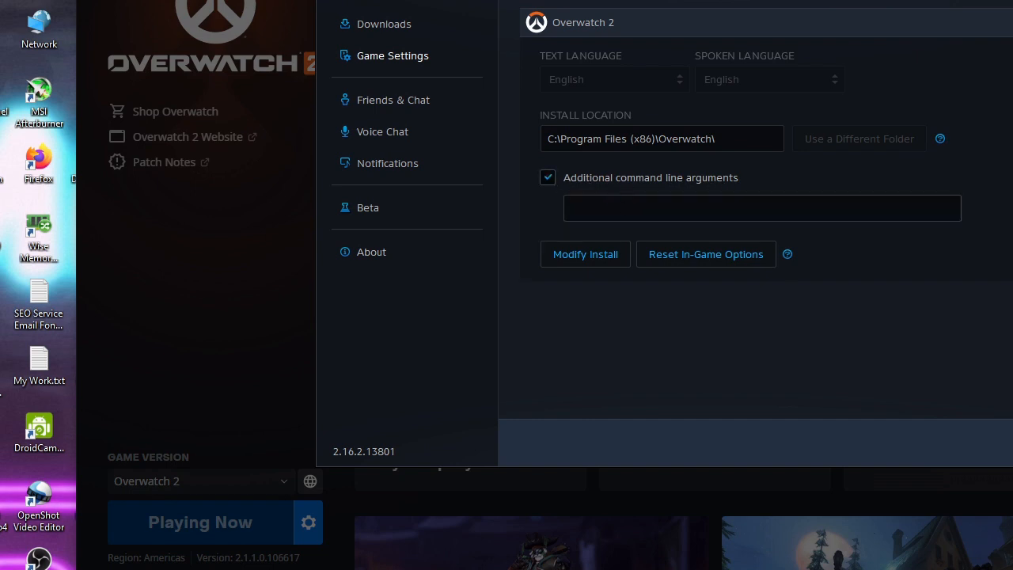
Step: Copy '--tank_WorkerThreadCount 2 -d3d11 -threads 2' from Notepad into the arguments field
left_click(763, 208)
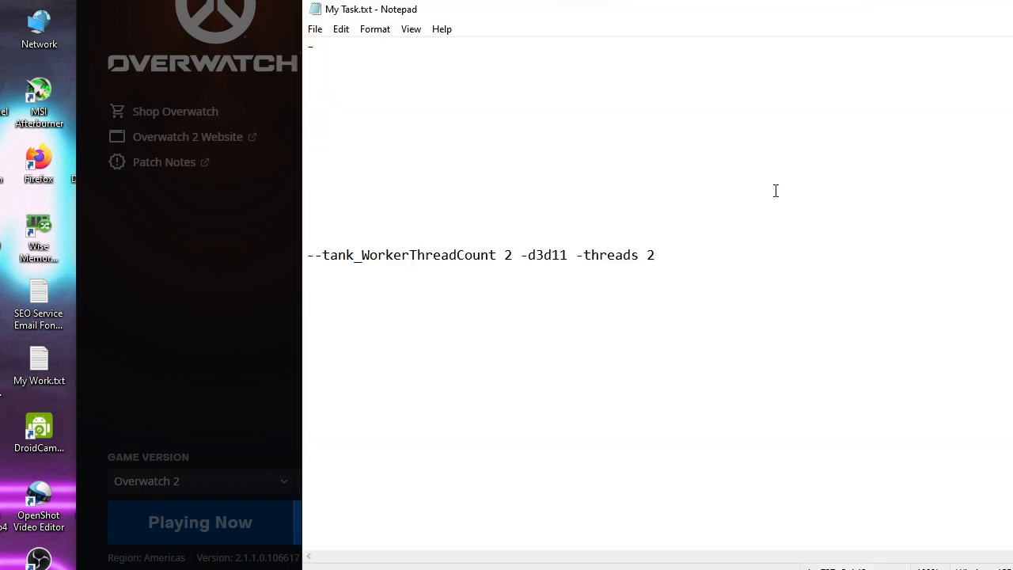
triple_click(481, 255)
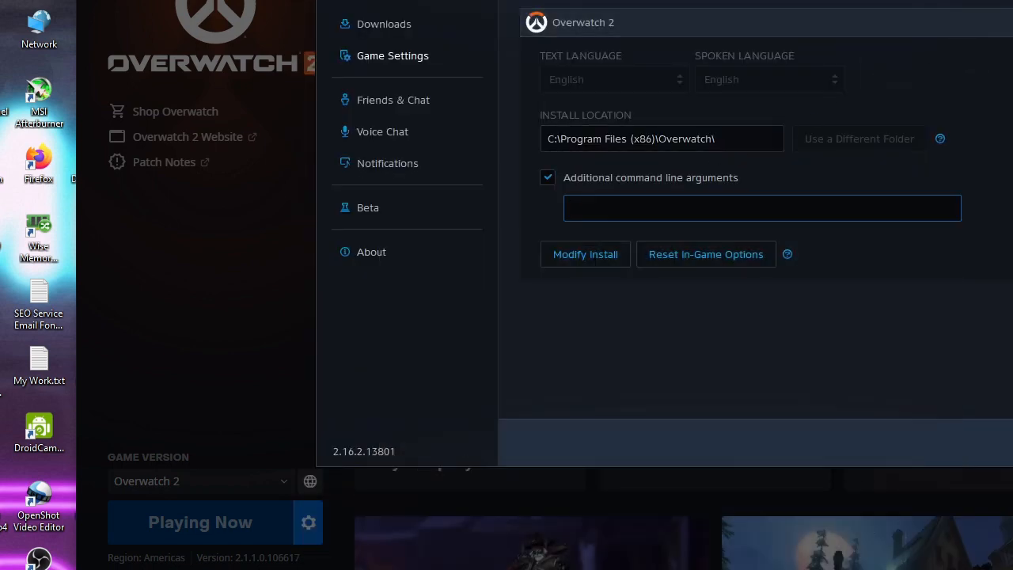
type("--tank_WorkerThreadCount 2 -d3d11 -threads 2")
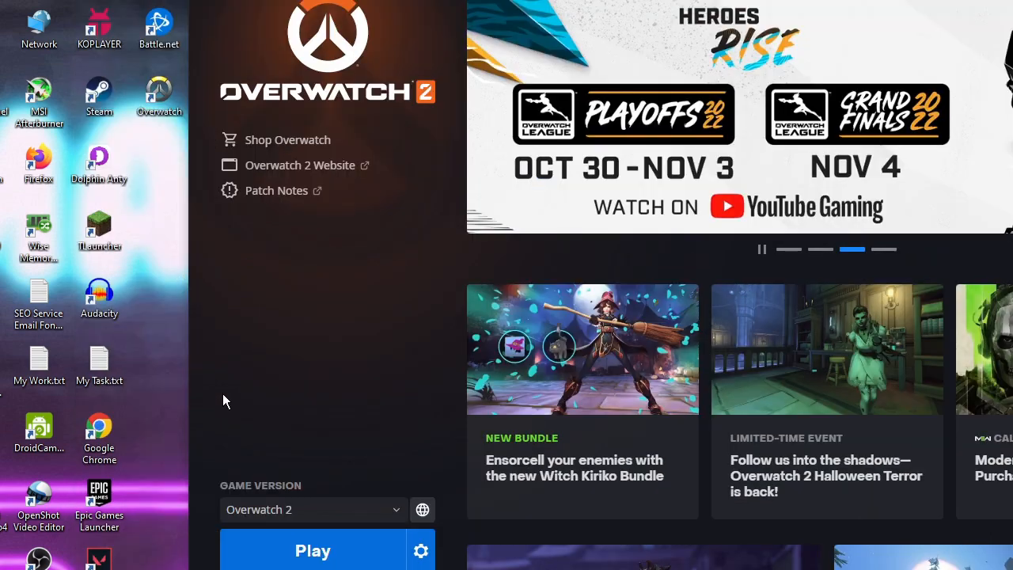
mouse_move(421, 551)
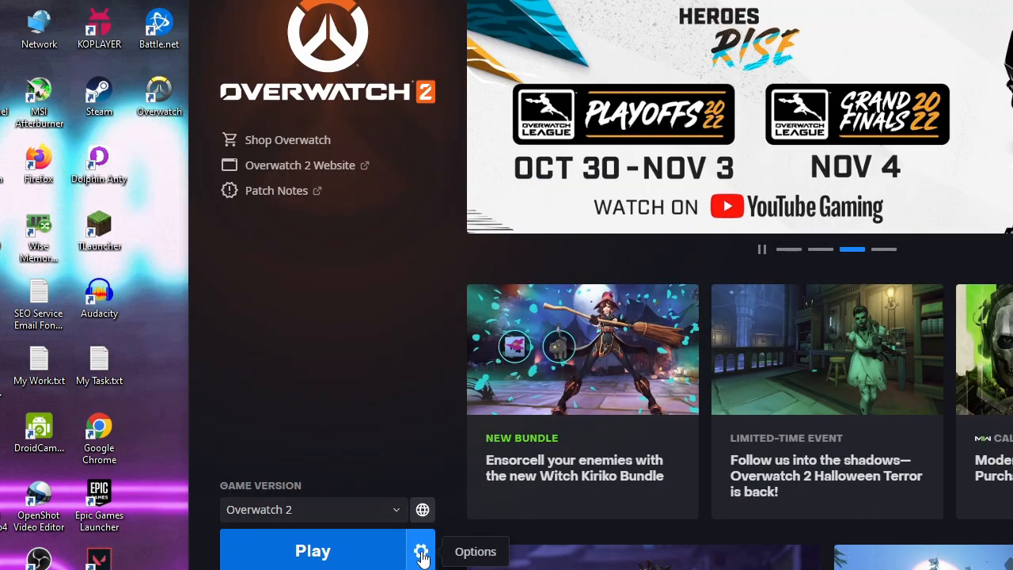
Step: Begin a Scan and Repair of Overwatch 2's files, then bring the sfc window forward
left_click(421, 551)
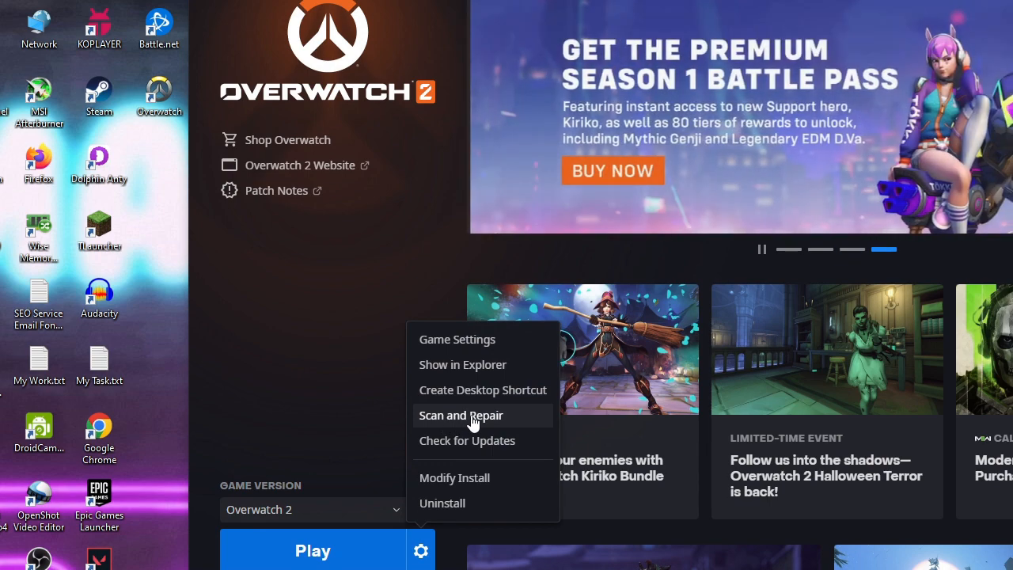
left_click(461, 415)
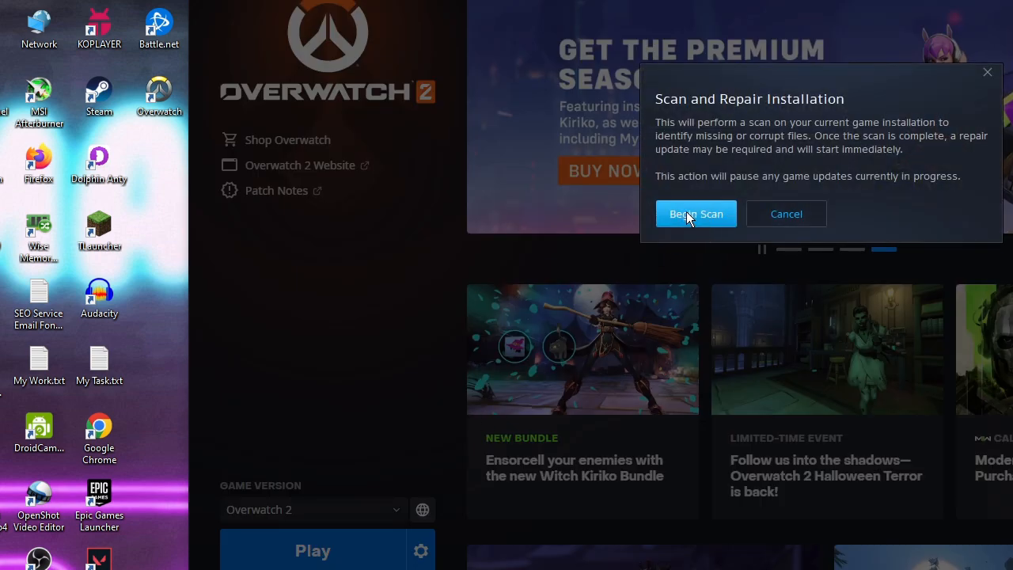
left_click(697, 214)
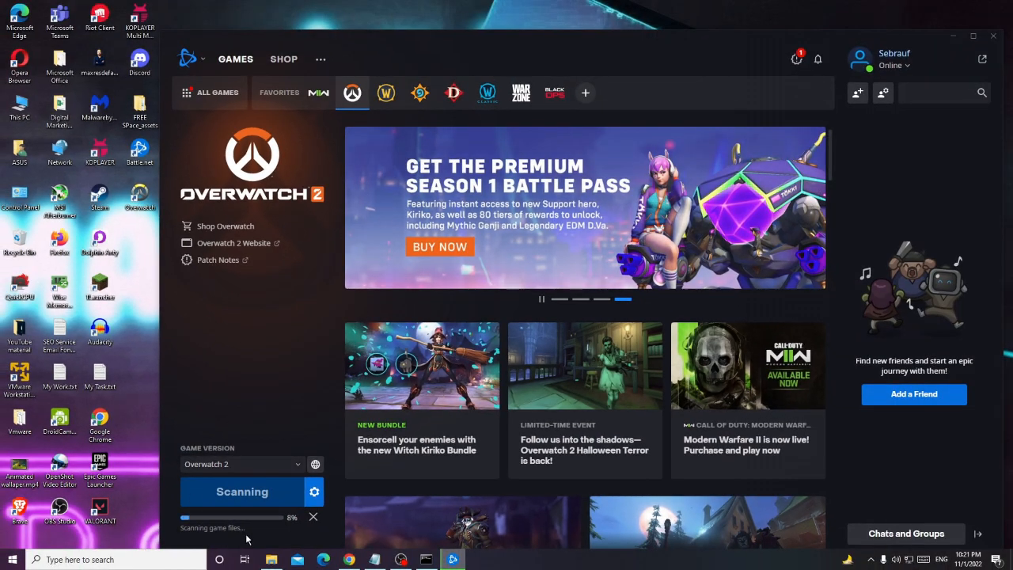
mouse_move(283, 532)
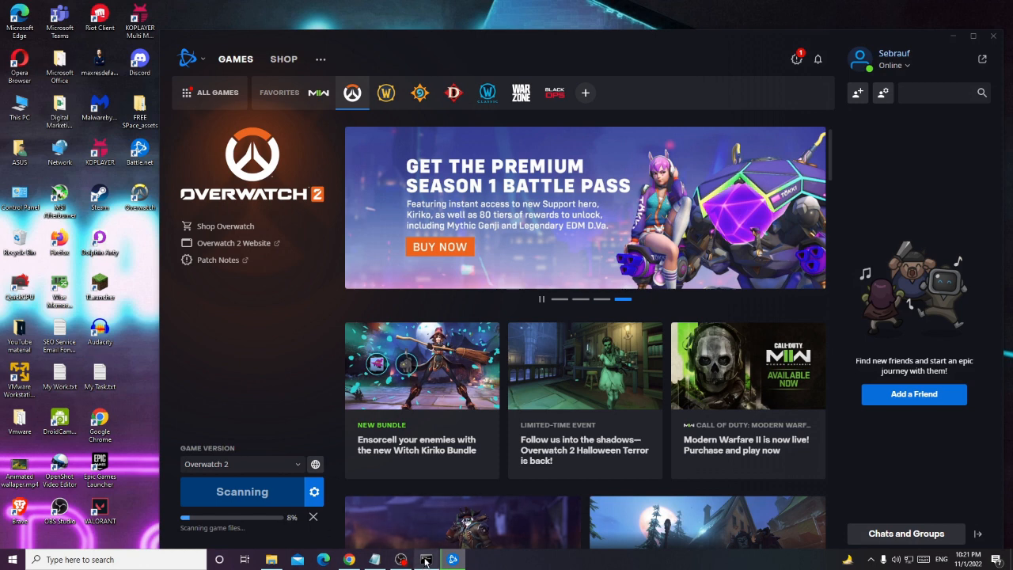
left_click(428, 561)
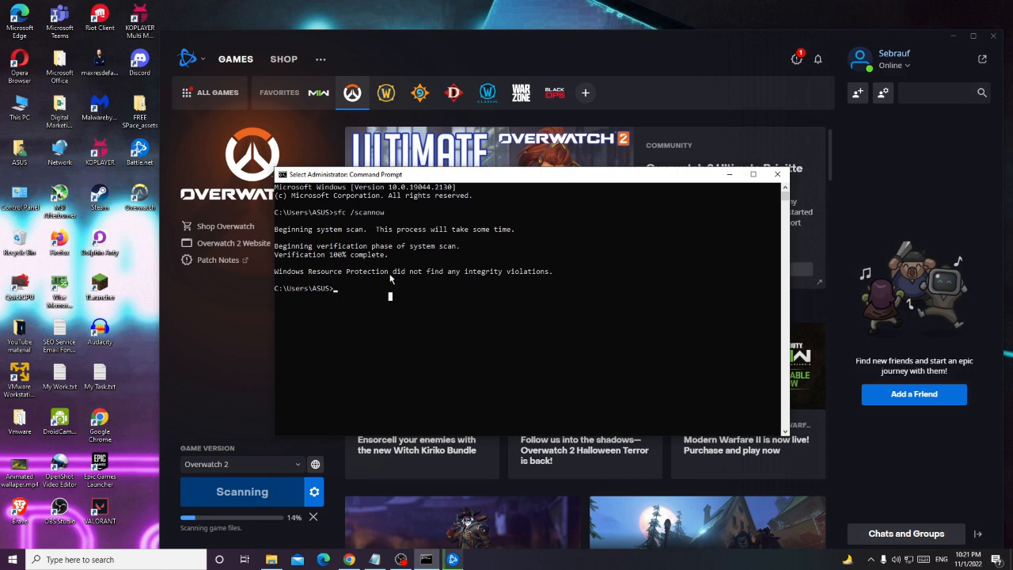
mouse_move(512, 278)
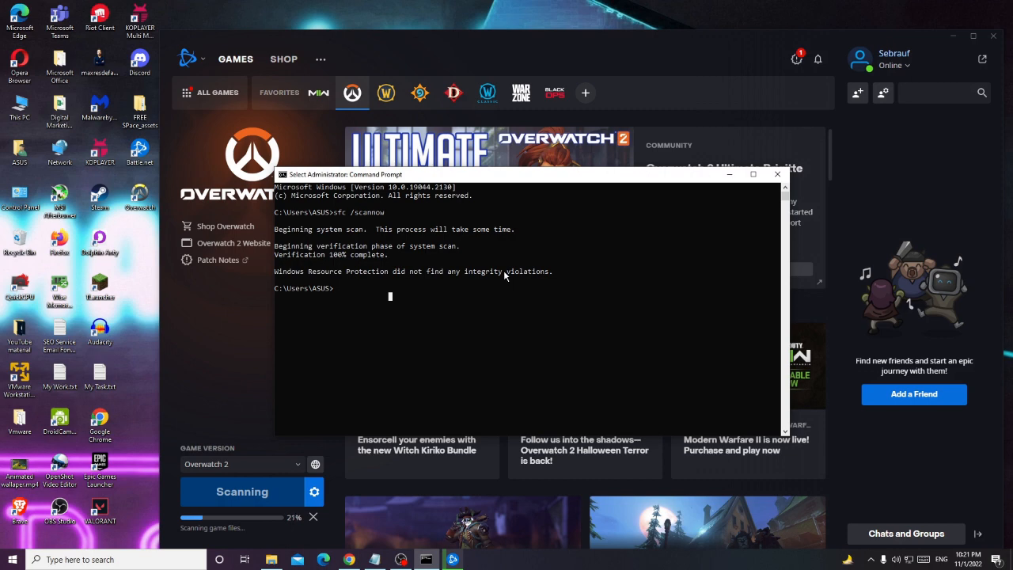
mouse_move(509, 331)
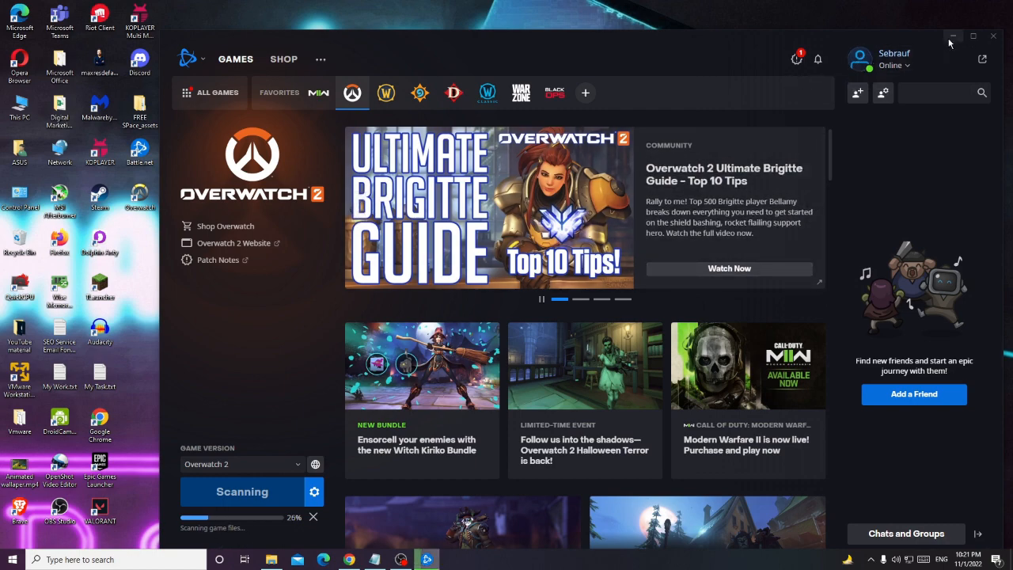
Step: Minimize Battle.net to reveal the desktop with the repair scan running
left_click(953, 37)
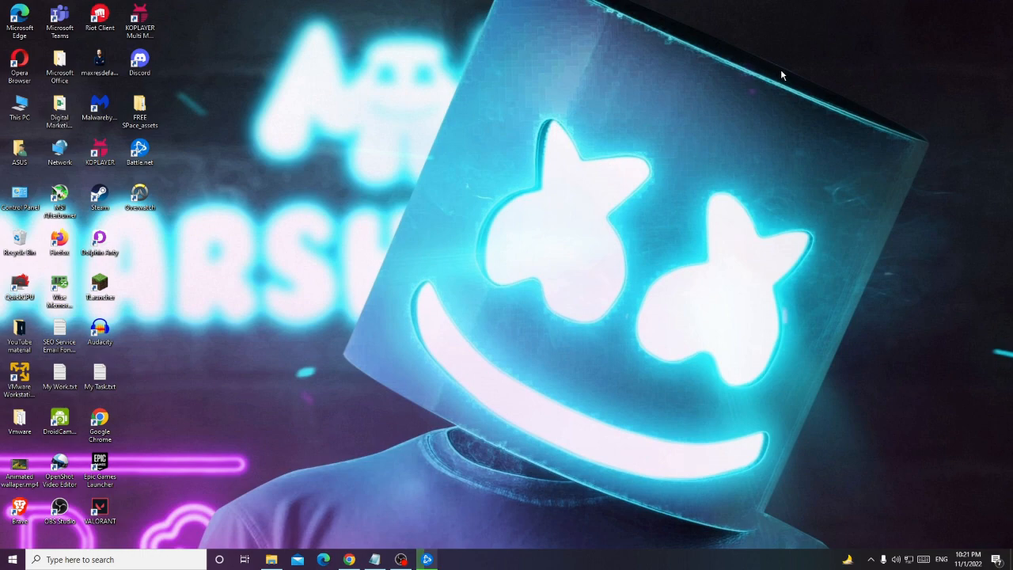
mouse_move(433, 355)
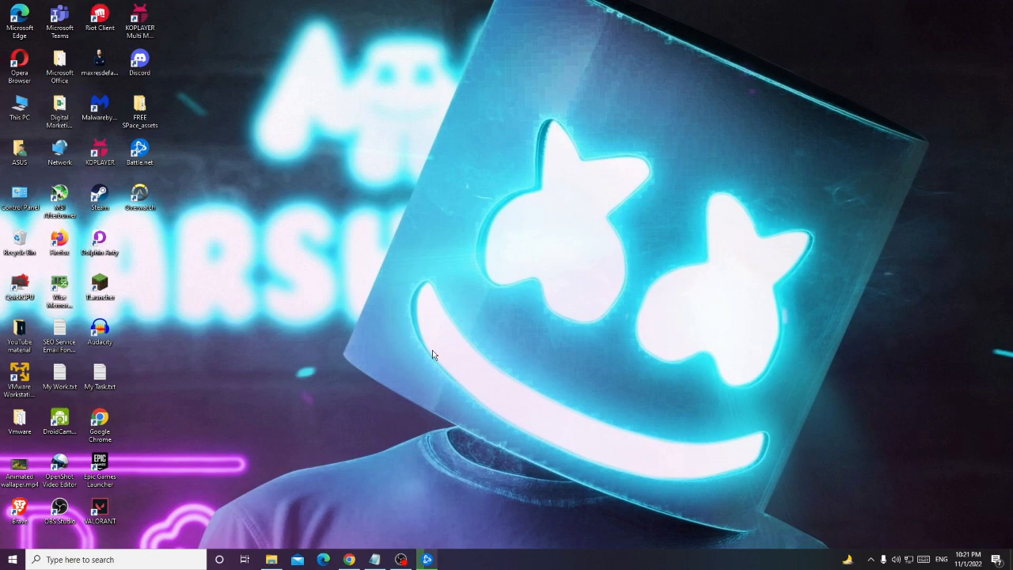
Step: Launch Task Manager from the Start right-click menu and scroll through the Processes list
right_click(13, 559)
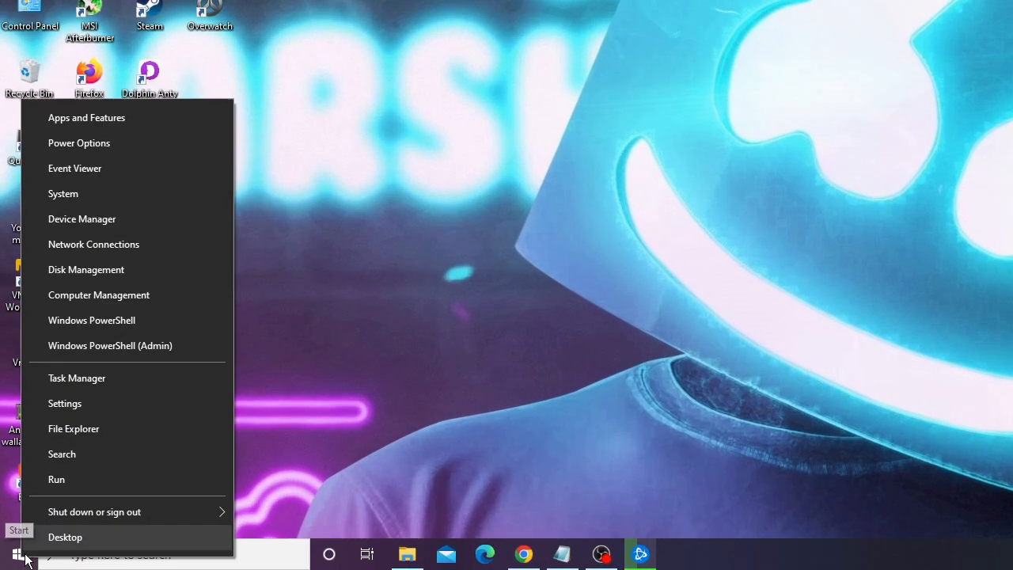
left_click(76, 376)
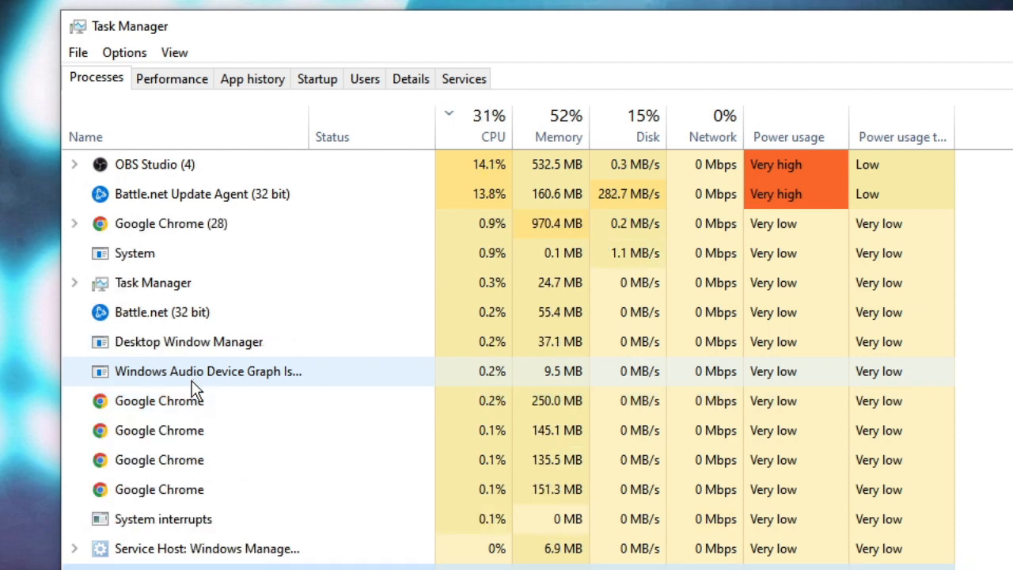
right_click(206, 370)
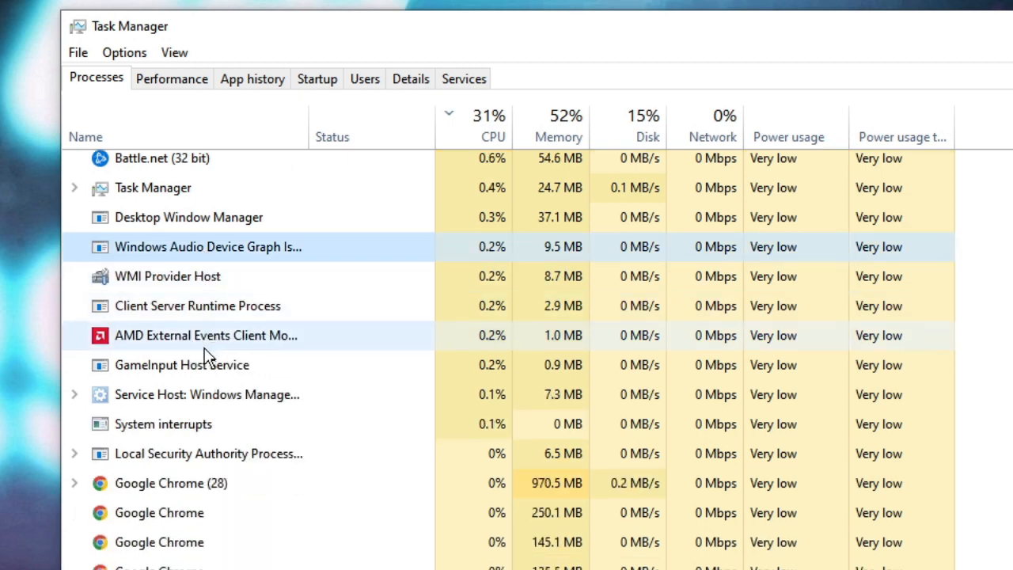
scroll("down", 3)
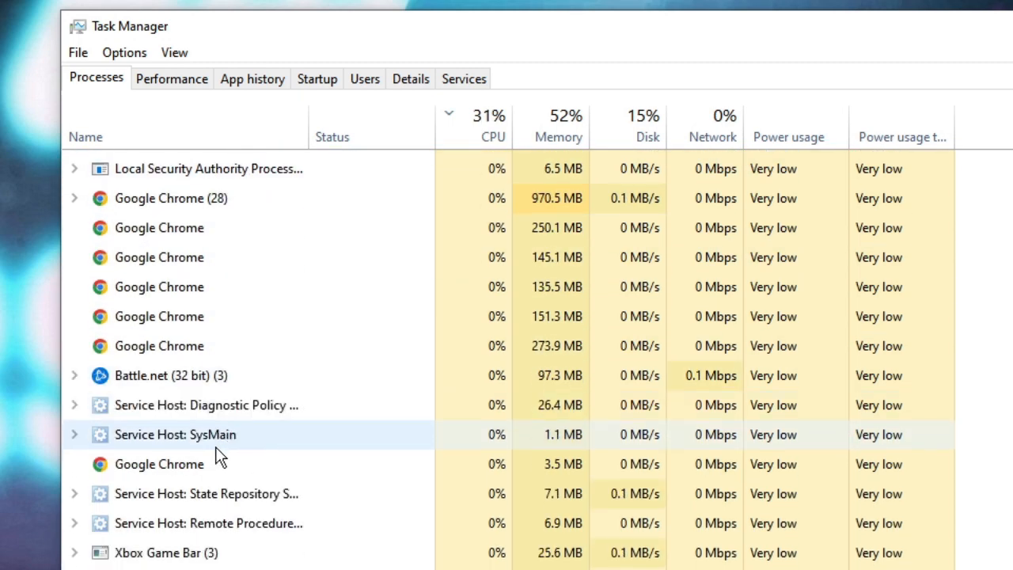
scroll("down", 3)
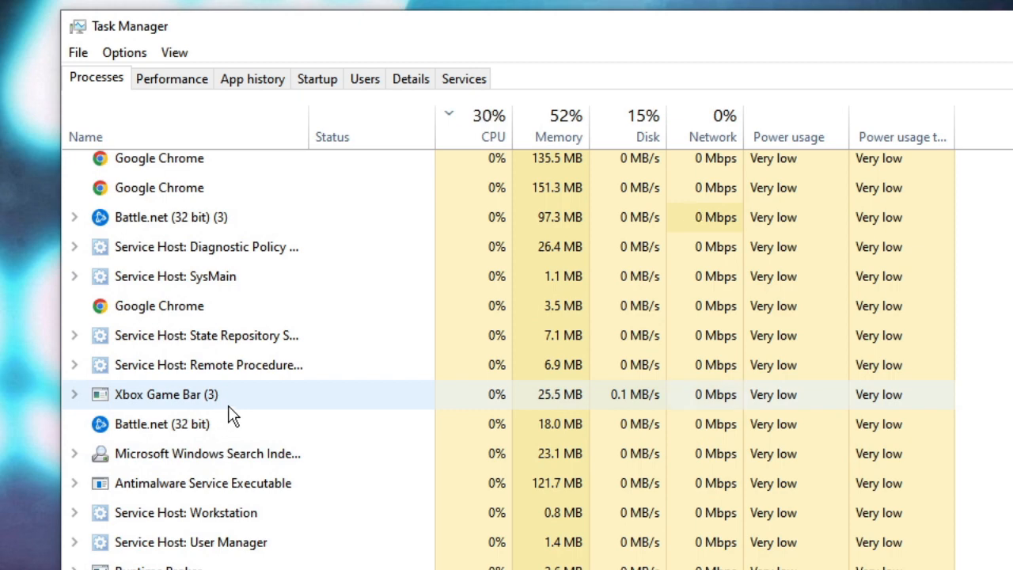
mouse_move(418, 107)
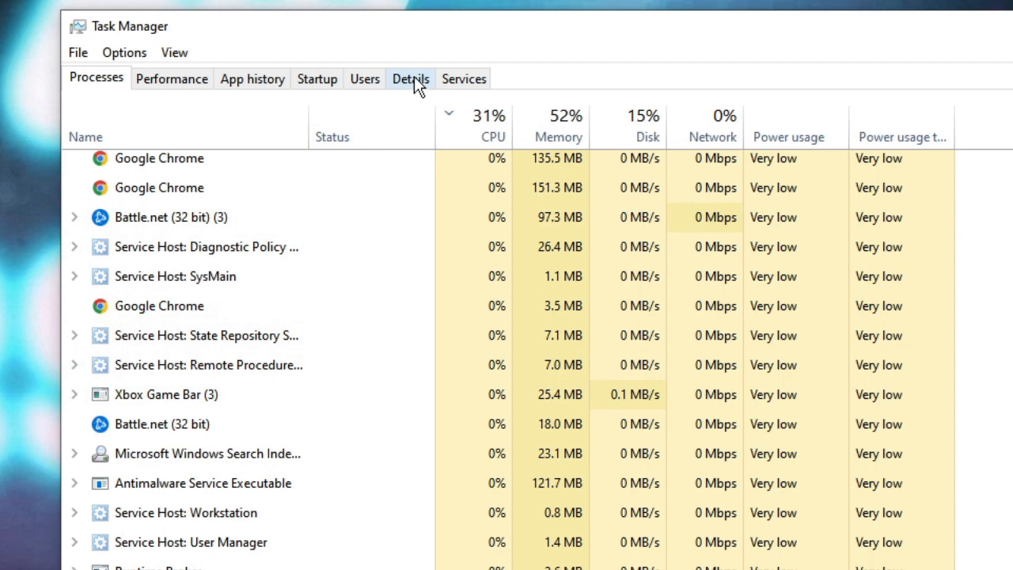
Step: Set the Battle.net processes to Below normal priority from the Details list and close Task Manager
left_click(410, 79)
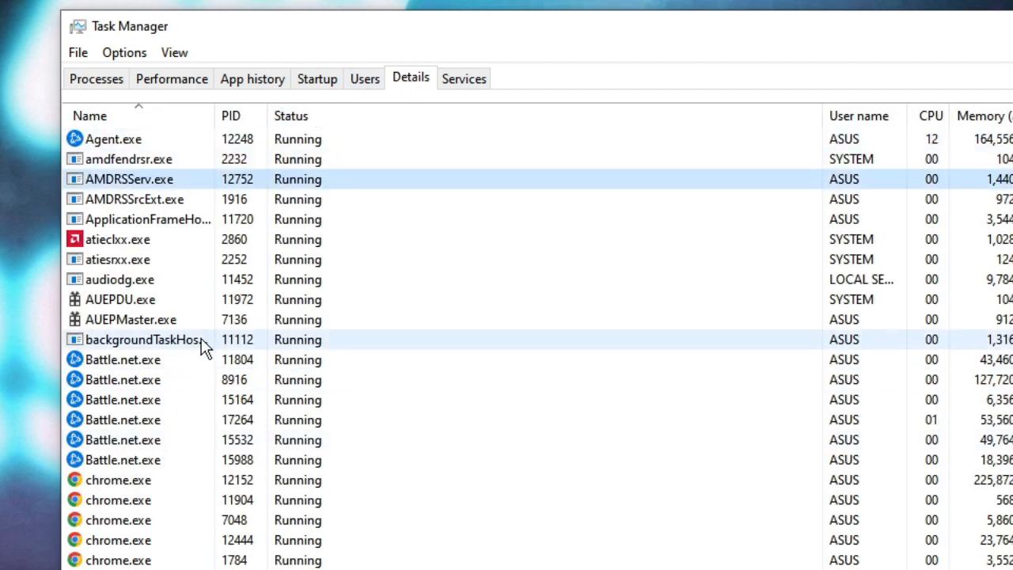
mouse_move(193, 399)
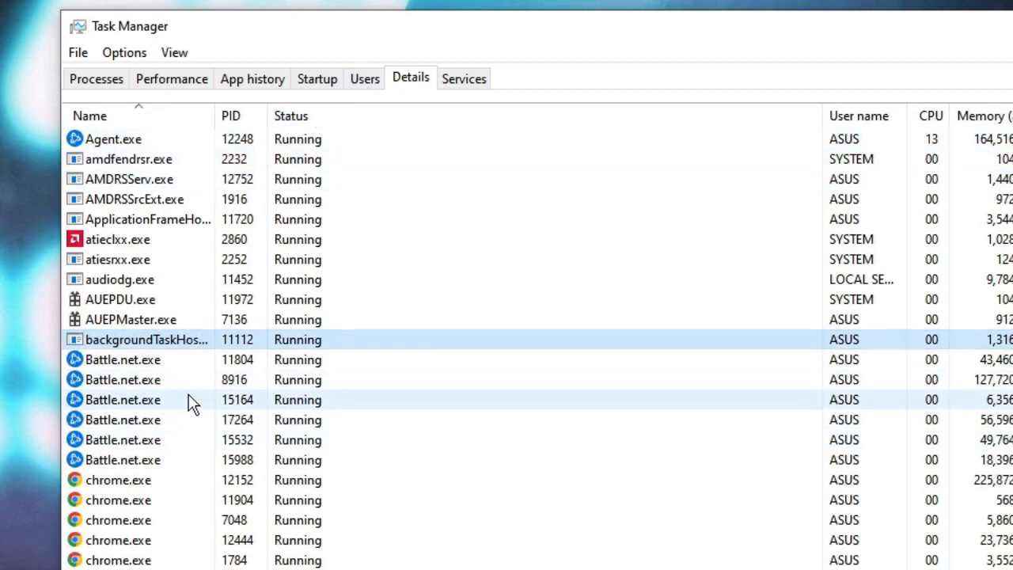
right_click(124, 359)
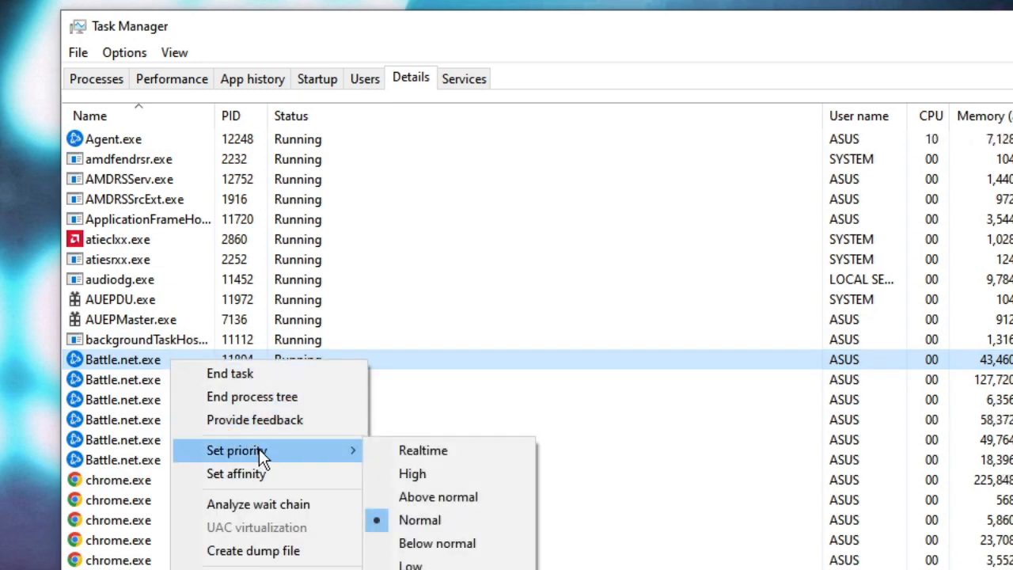
mouse_move(437, 543)
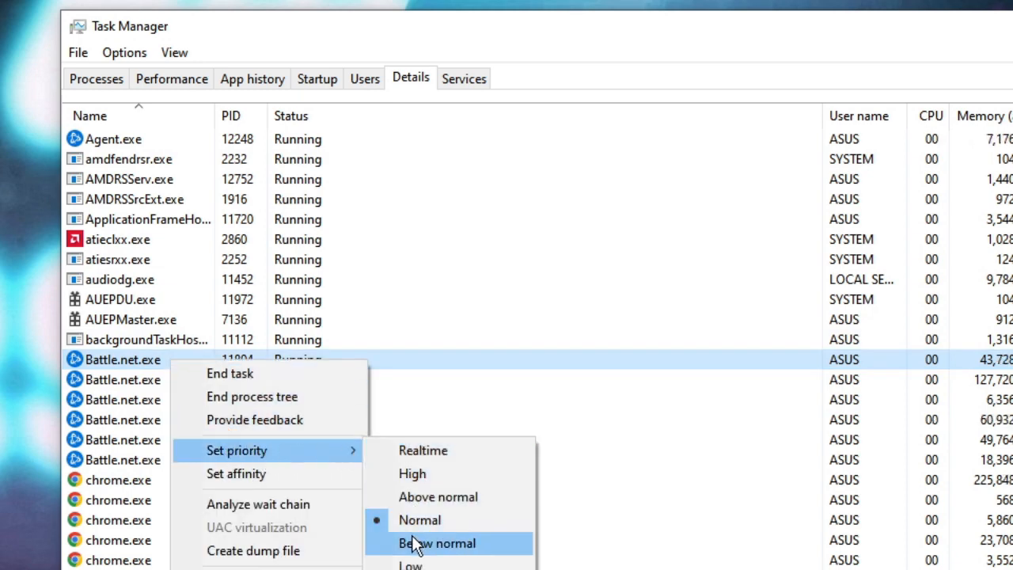
mouse_move(427, 473)
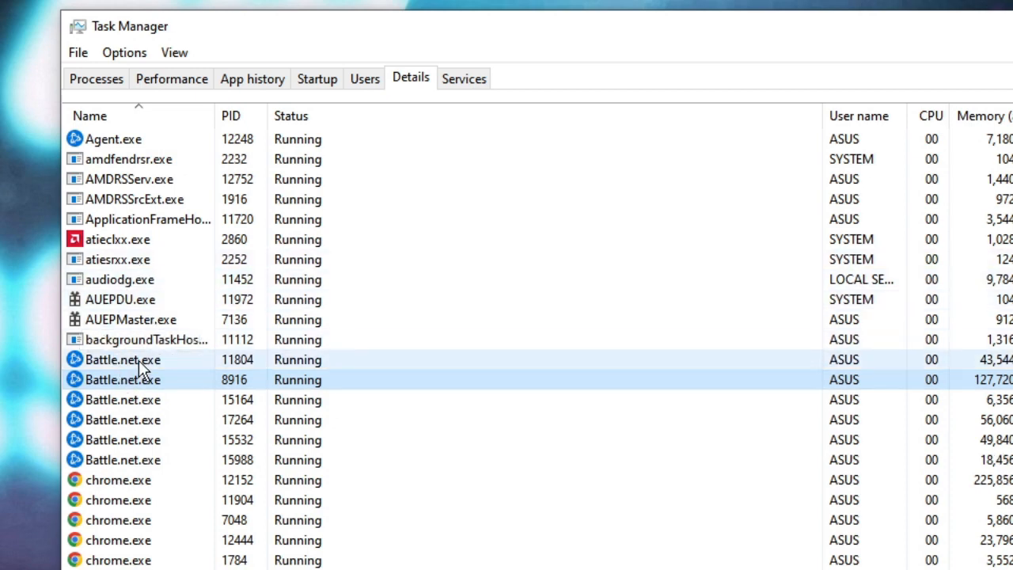
right_click(124, 359)
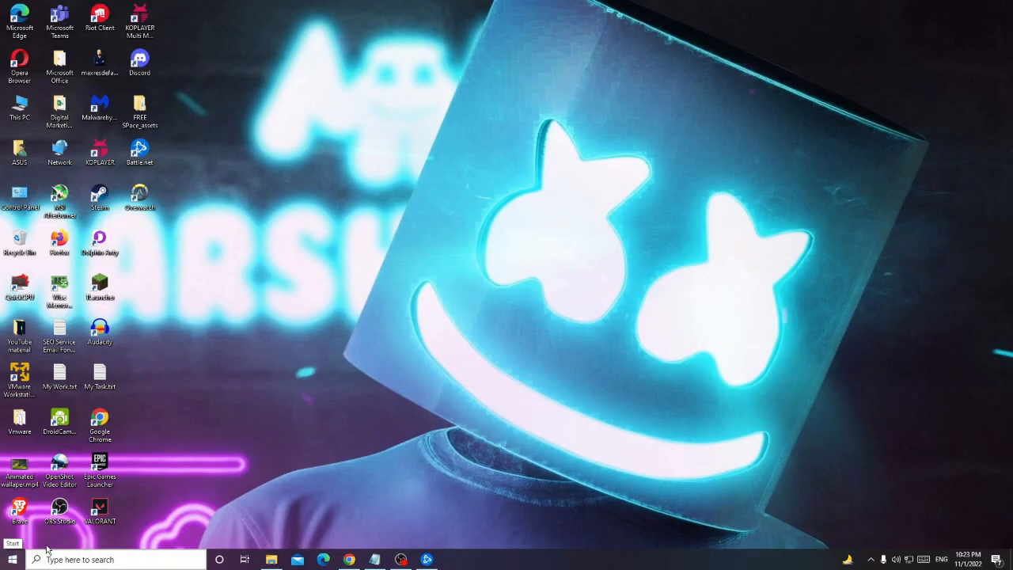
Step: Begin Update driver for AMD Radeon(TM) Graphics under Display adapters in Device Manager
right_click(13, 560)
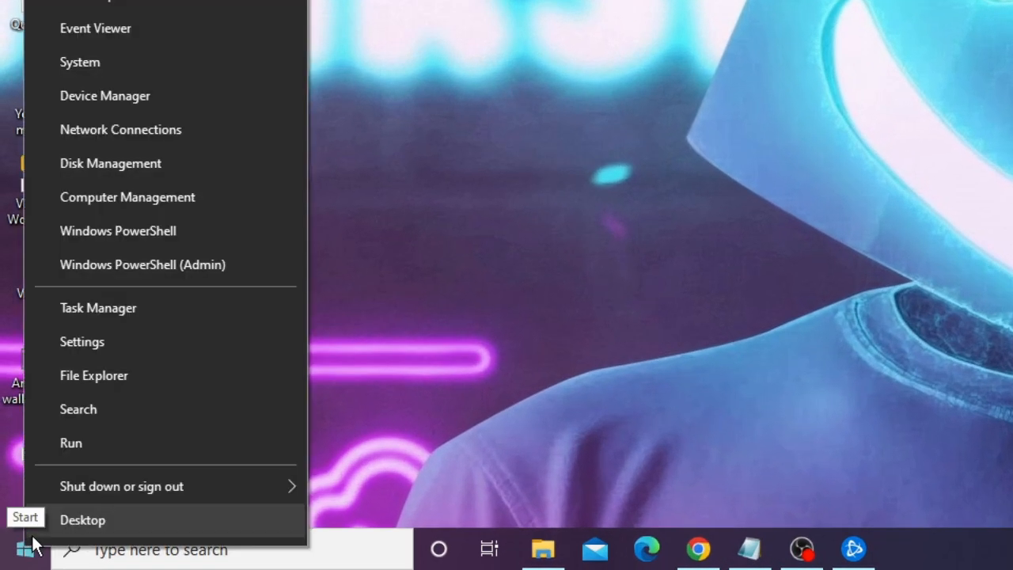
left_click(82, 520)
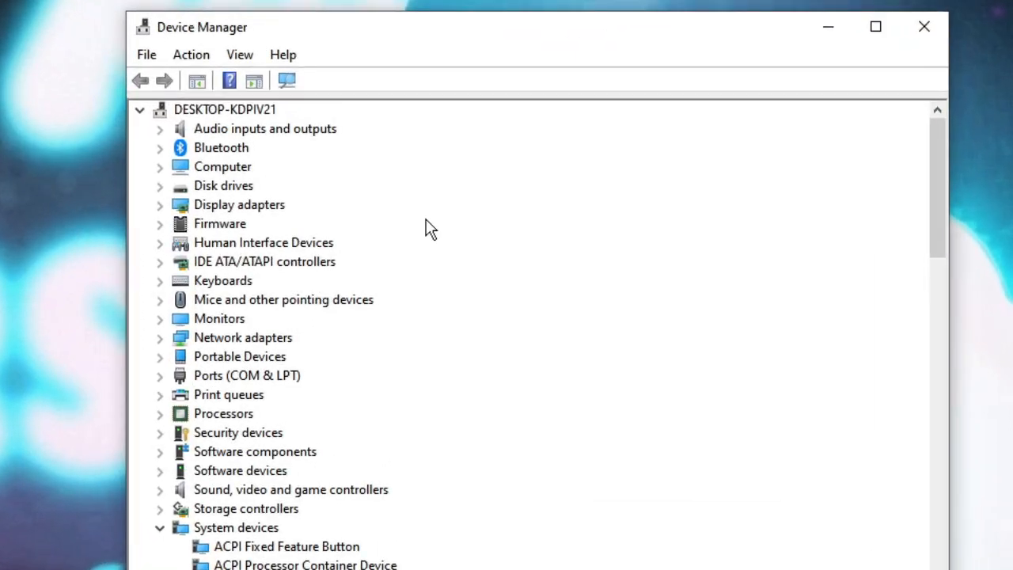
left_click(282, 299)
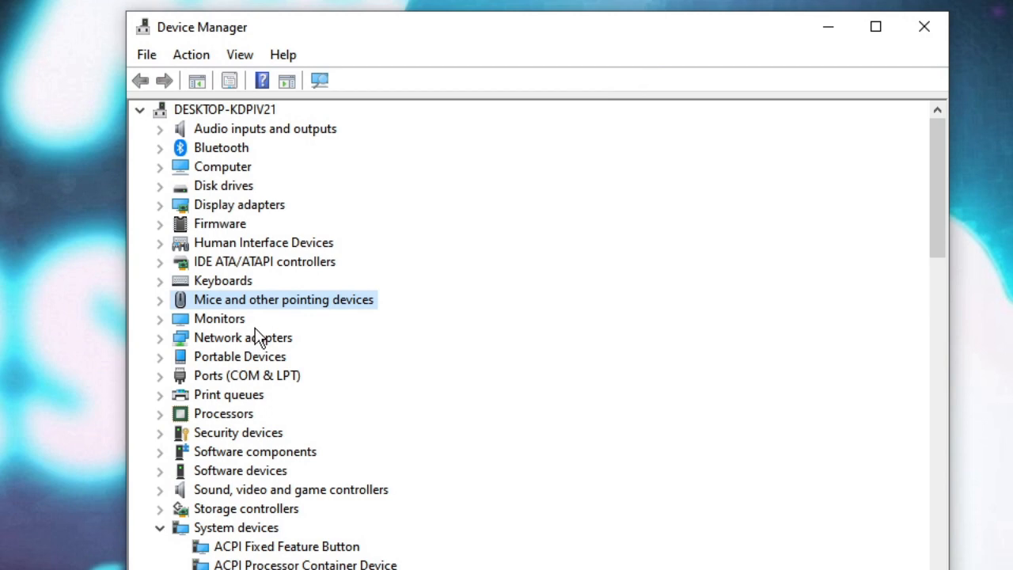
mouse_move(237, 308)
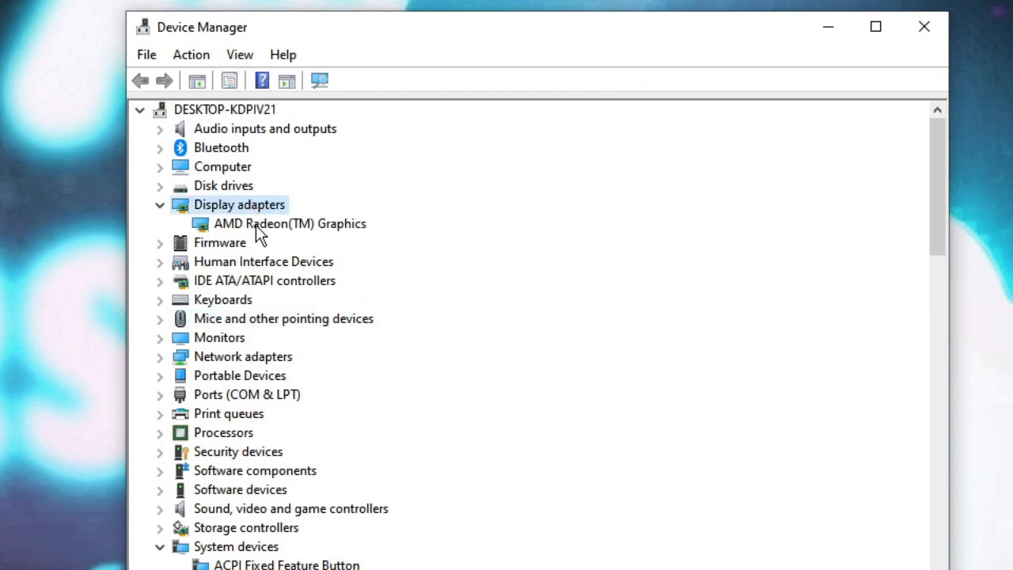
left_click(290, 223)
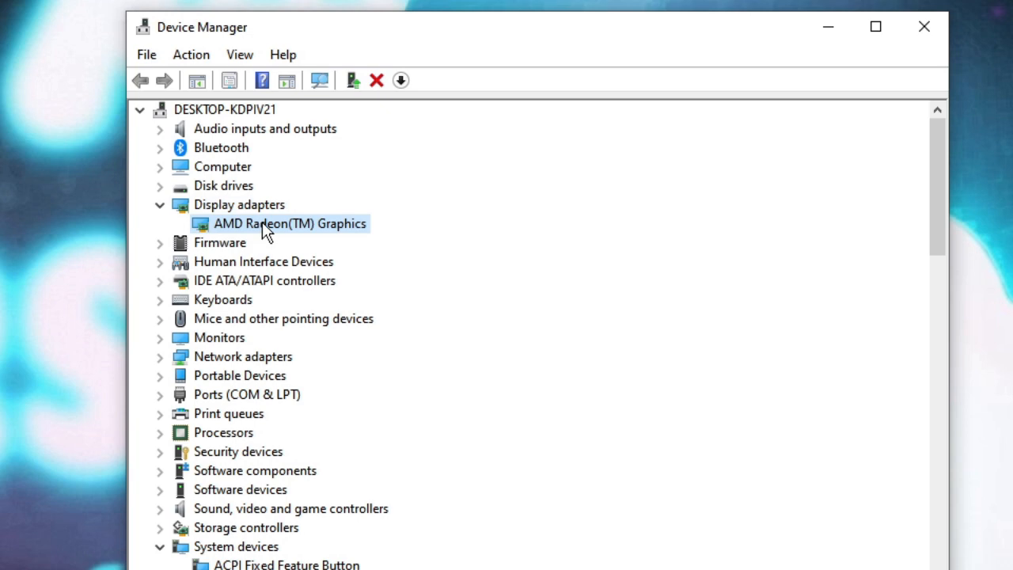
right_click(290, 224)
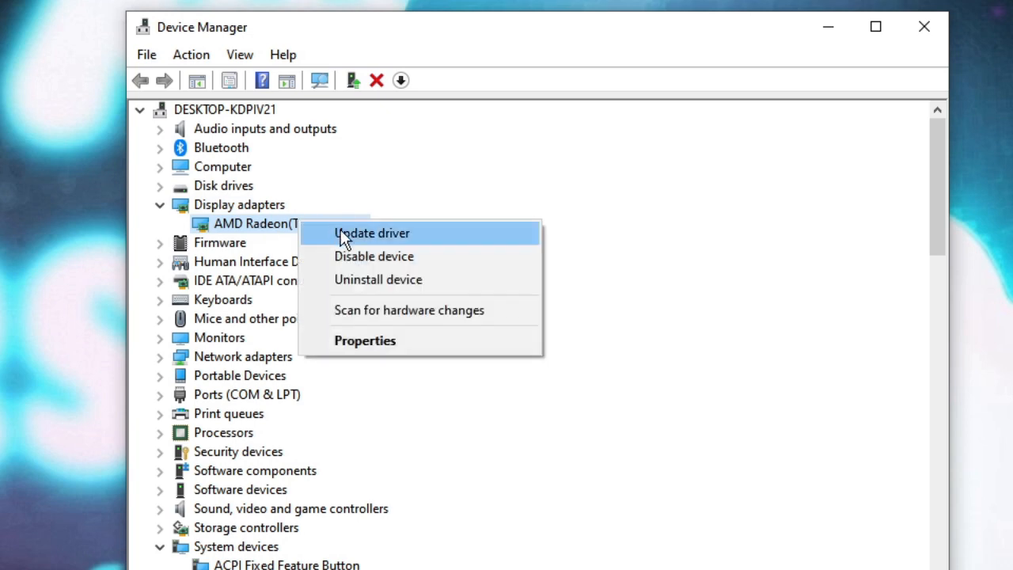
left_click(371, 233)
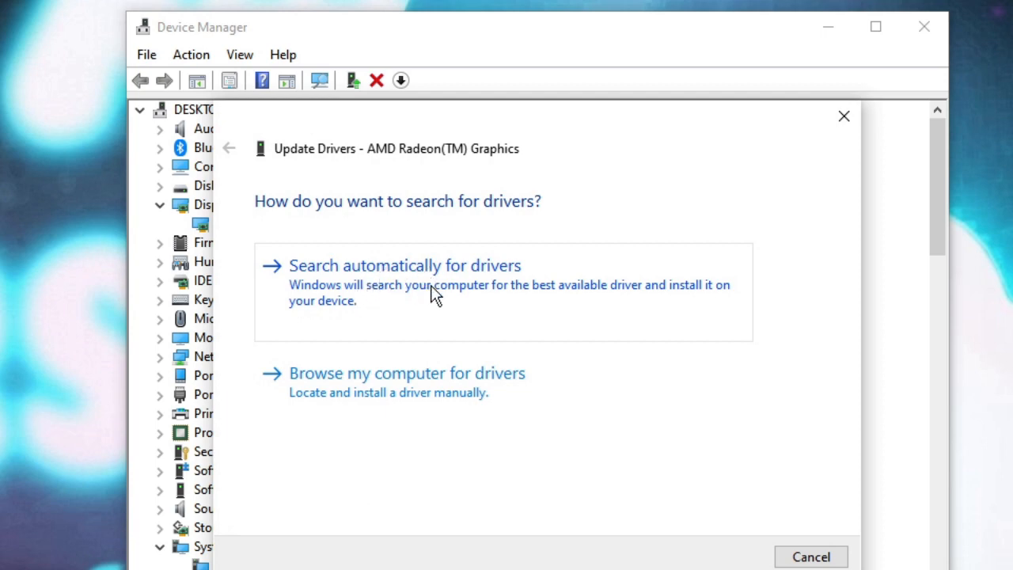
mouse_move(442, 289)
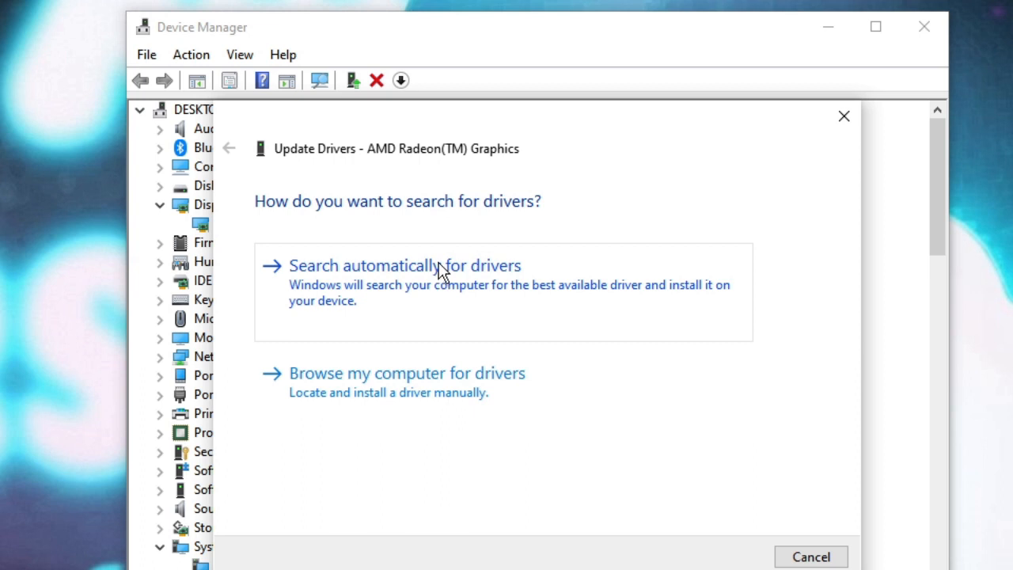
mouse_move(440, 285)
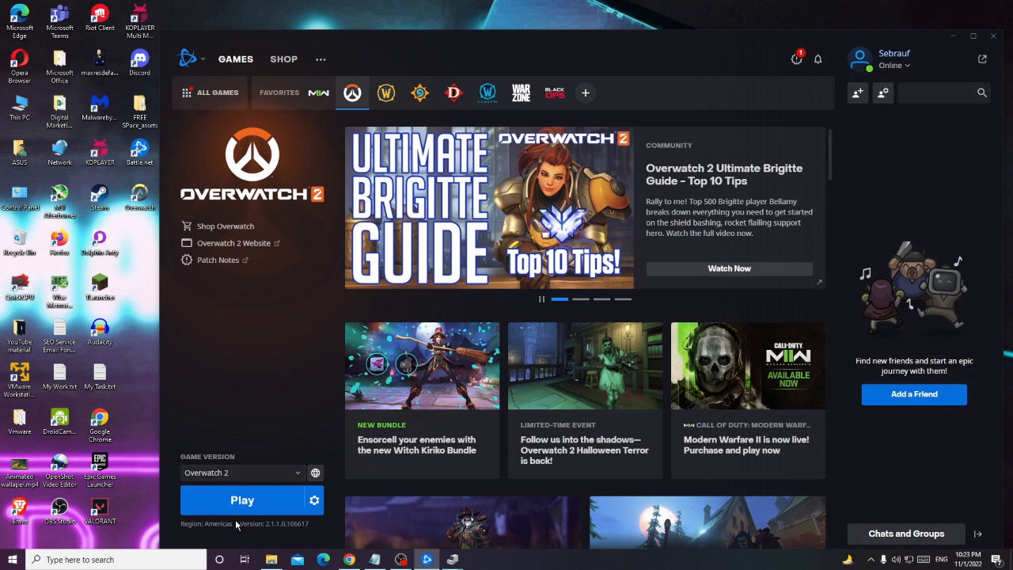
mouse_move(269, 488)
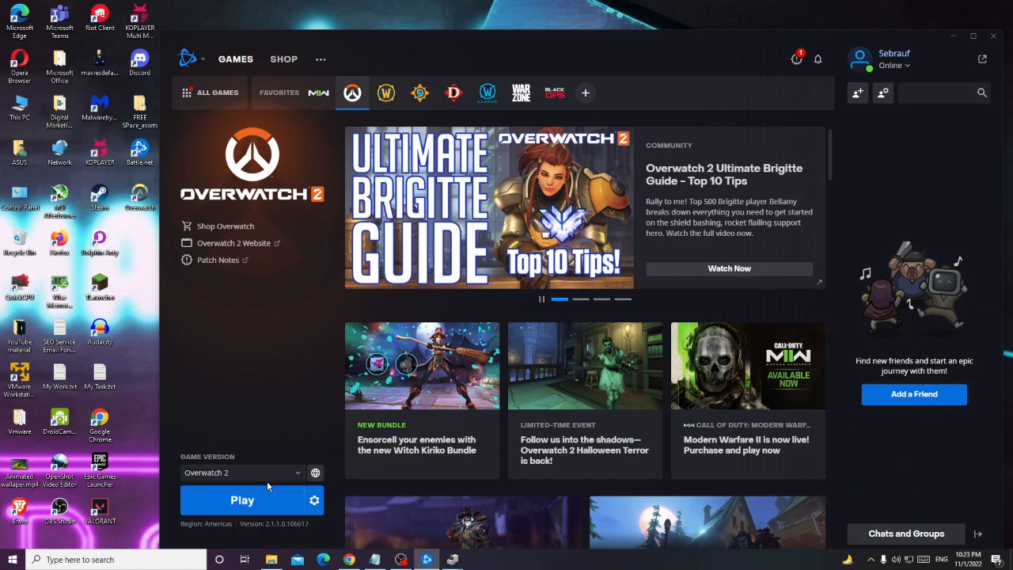